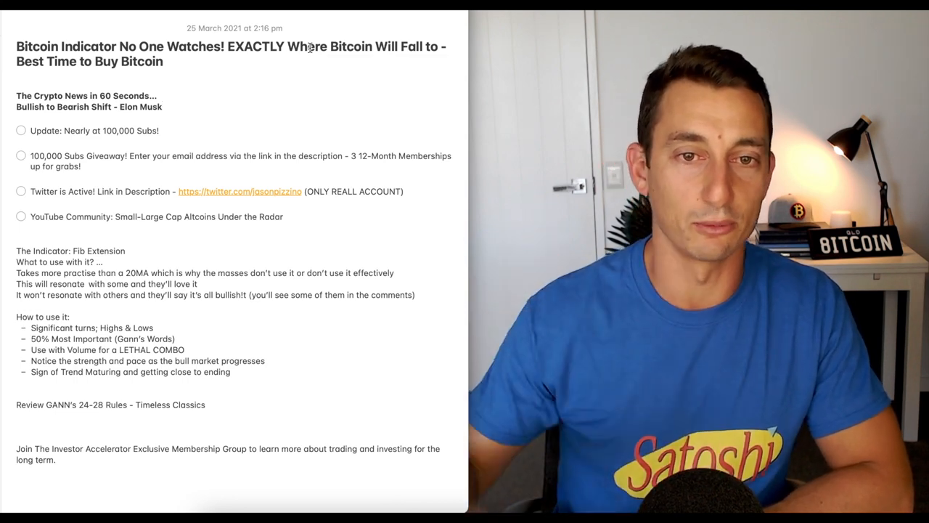
# Bring up the small-cap altcoins community post and scroll through its comments
pyautogui.click(240, 192)
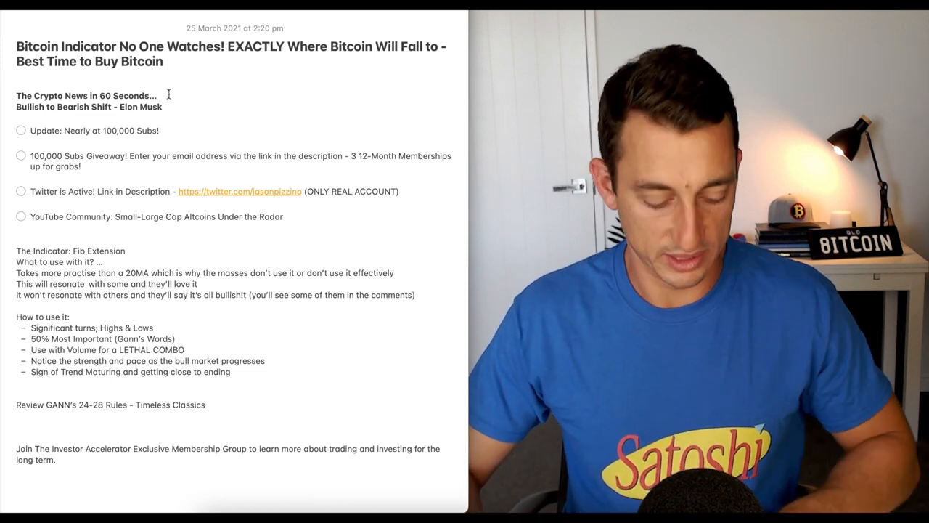
pyautogui.click(240, 191)
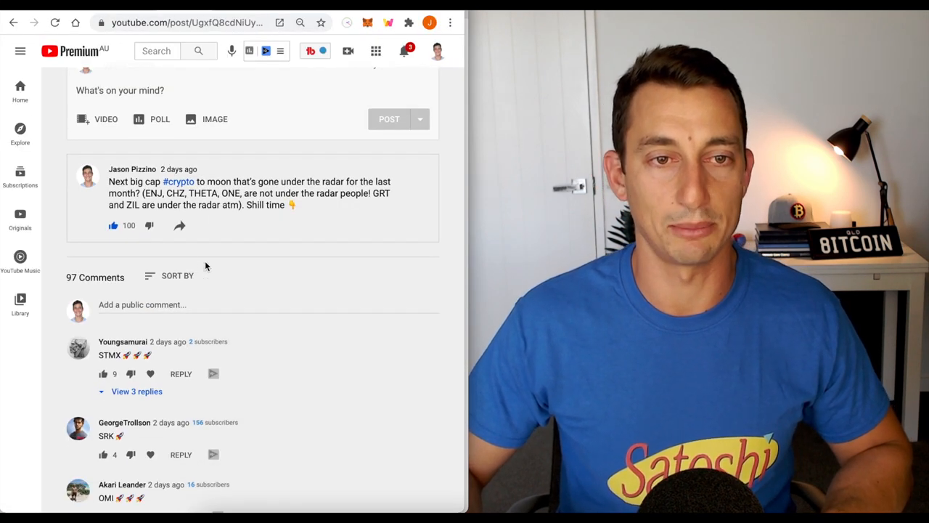
pyautogui.scroll(-3)
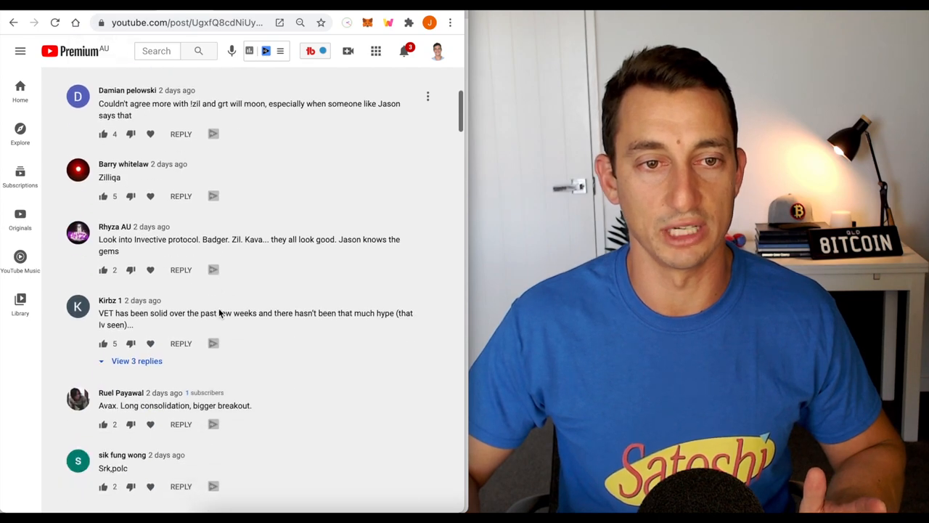
pyautogui.scroll(-3)
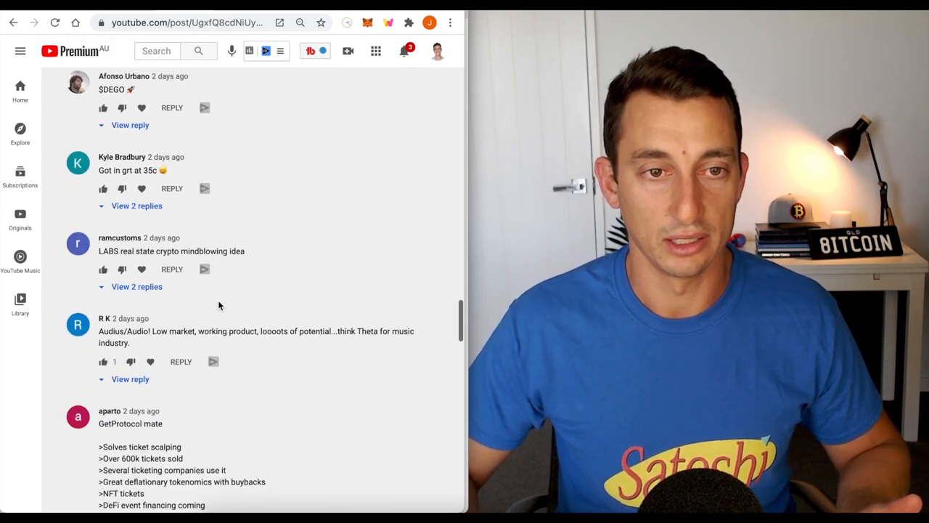
pyautogui.scroll(-3)
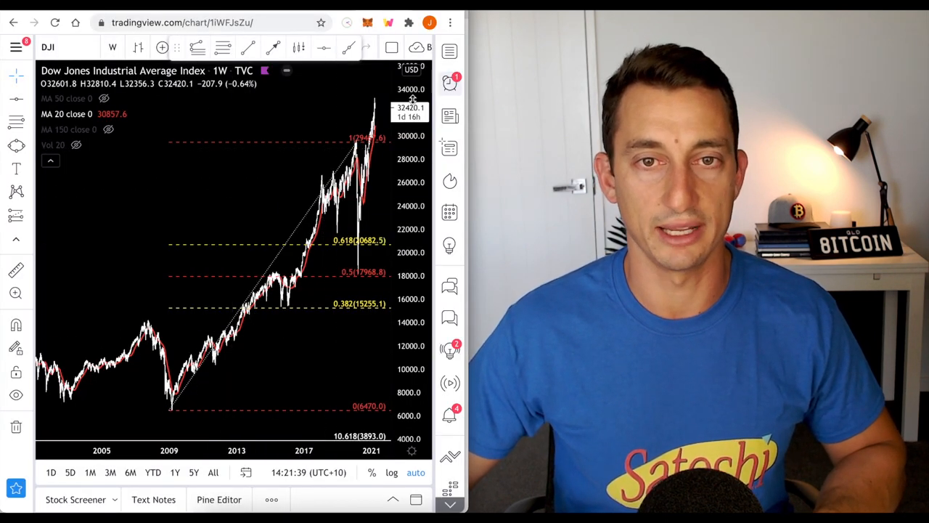
# Switch the watchlist to the Red list and load BTCUSD onto the chart
pyautogui.click(450, 50)
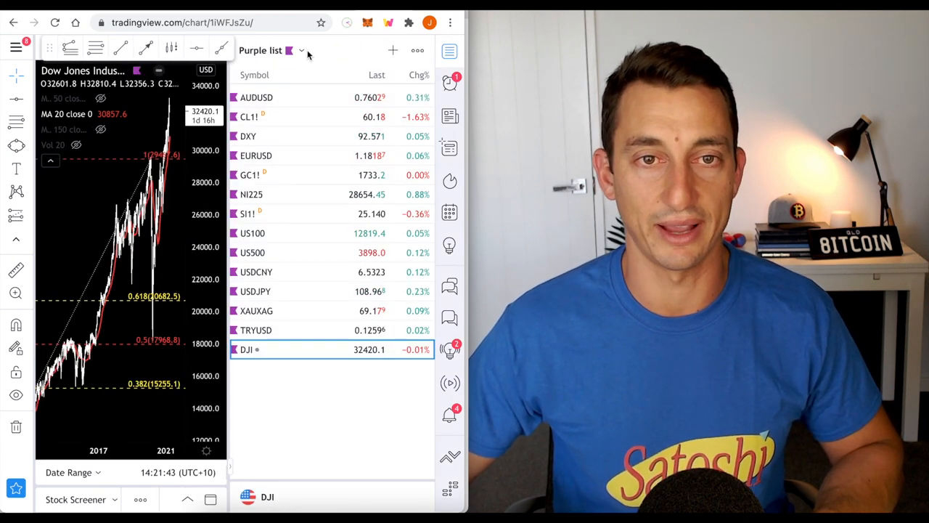
pyautogui.click(299, 49)
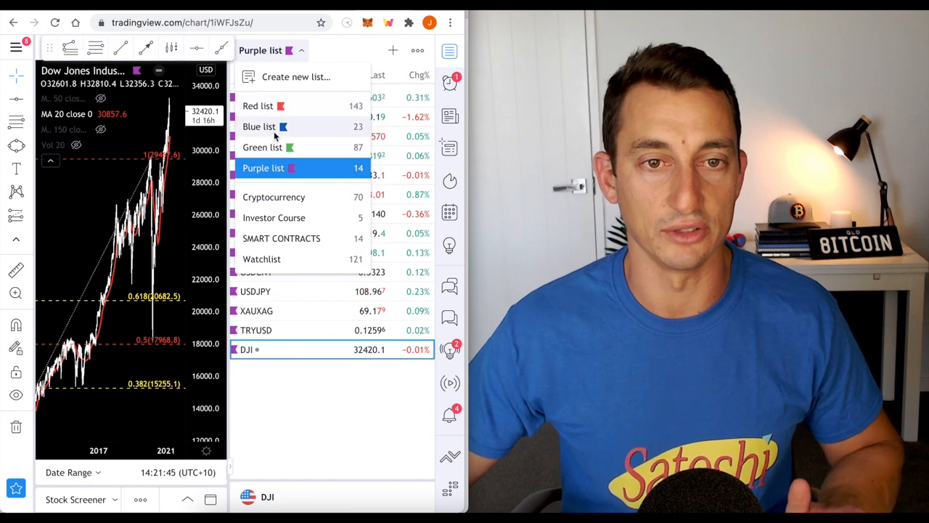
pyautogui.click(259, 105)
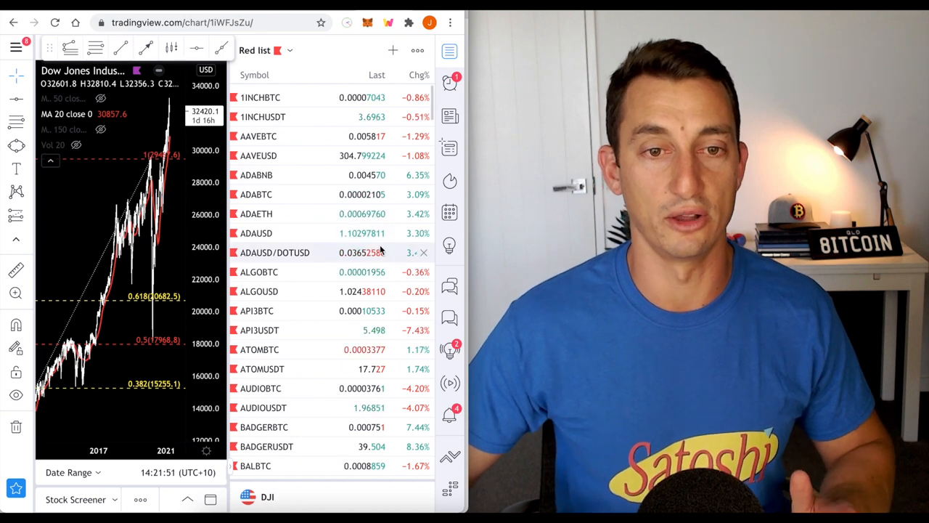
pyautogui.scroll(-3)
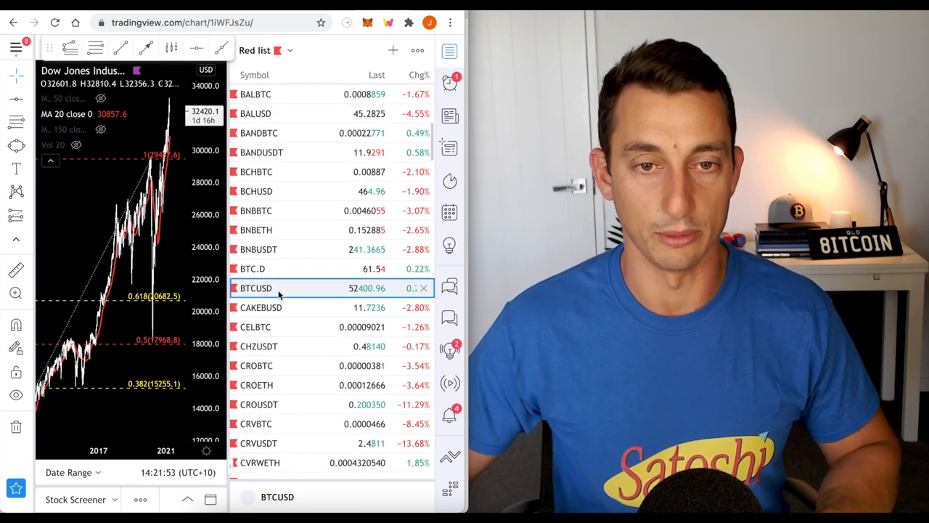
pyautogui.click(256, 288)
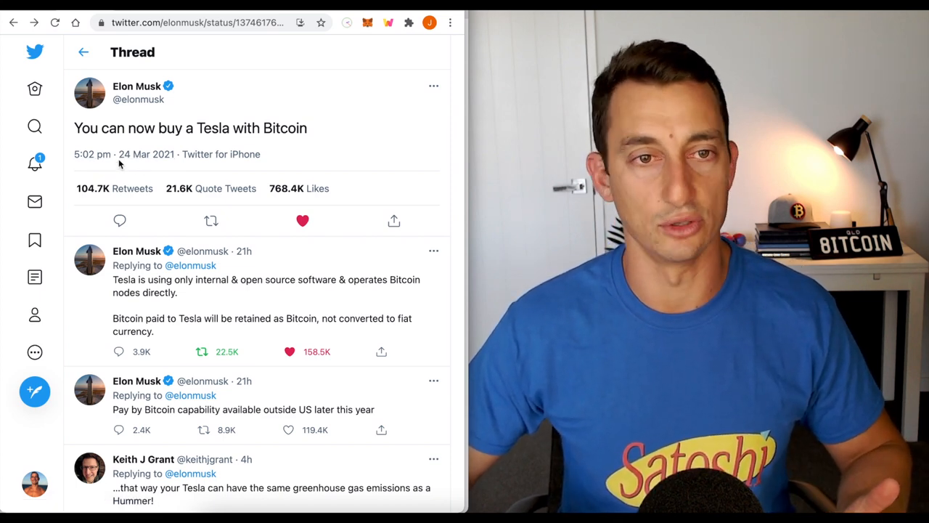
pyautogui.moveTo(93, 154)
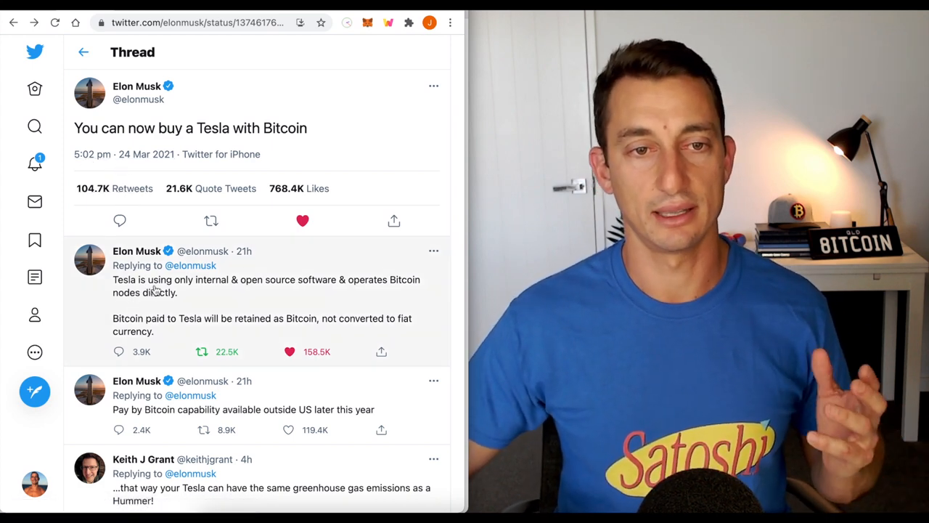
pyautogui.moveTo(220, 303)
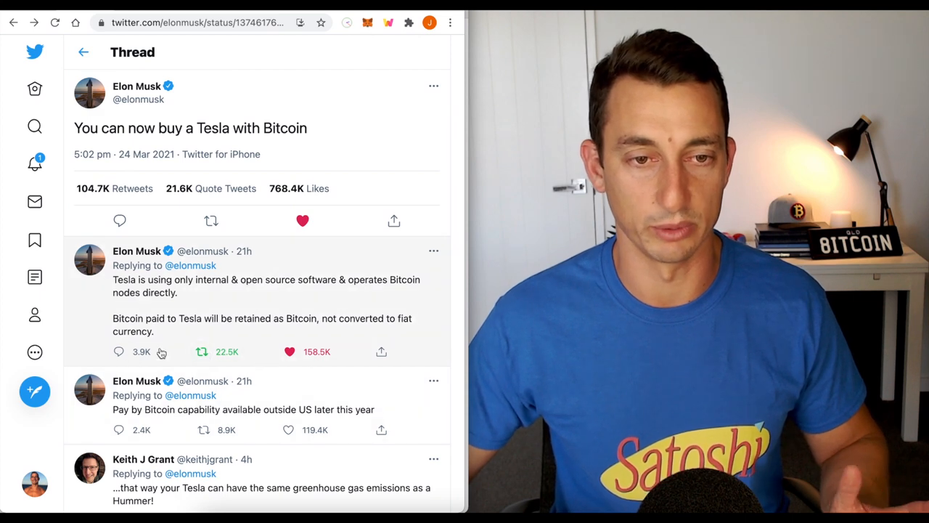
# Scroll down through the replies under the 'buy a Tesla with Bitcoin' thread
pyautogui.scroll(-3)
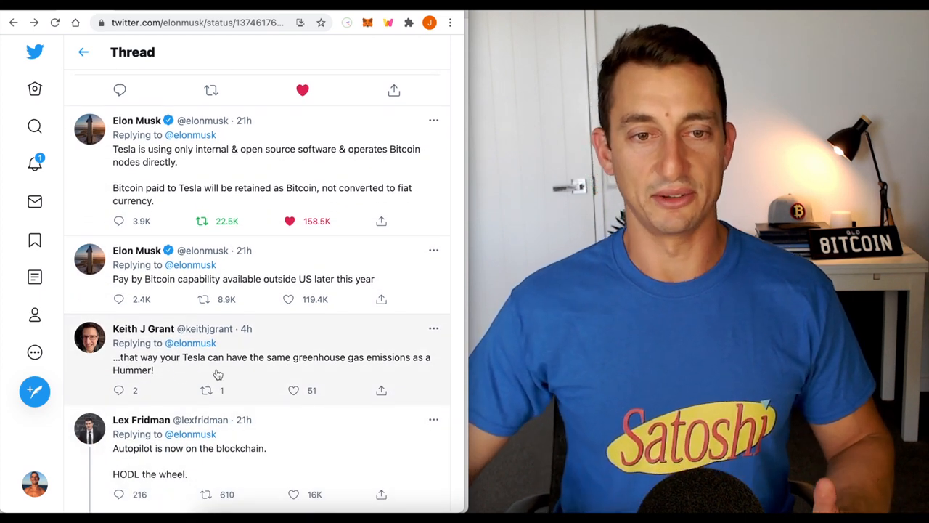
pyautogui.moveTo(184, 378)
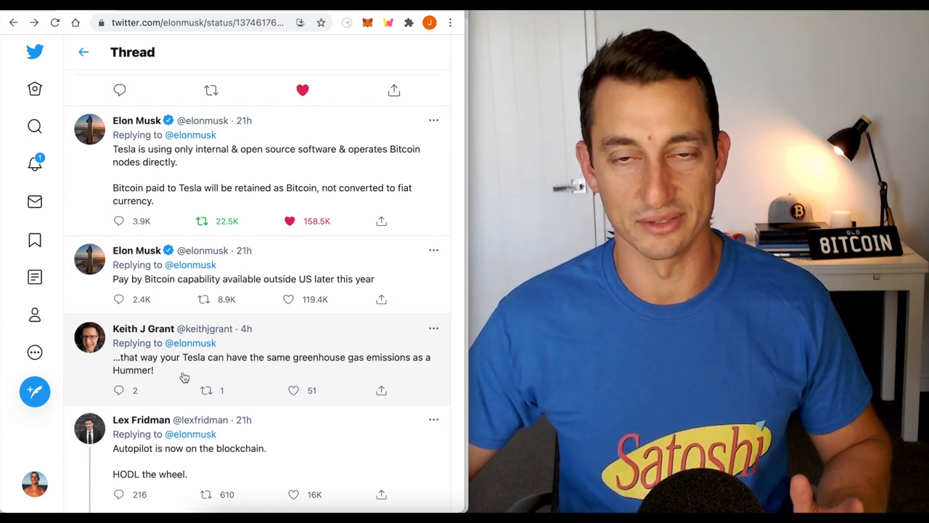
pyautogui.scroll(-3)
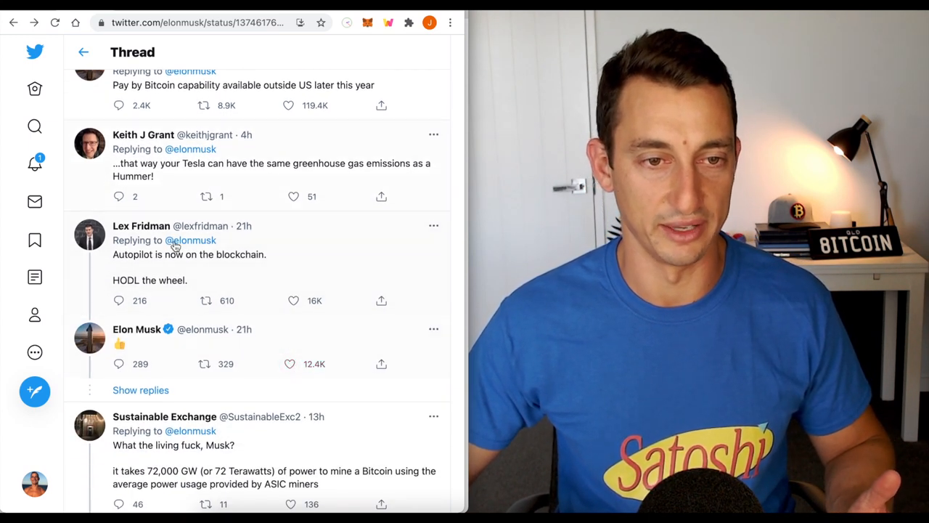
pyautogui.scroll(-3)
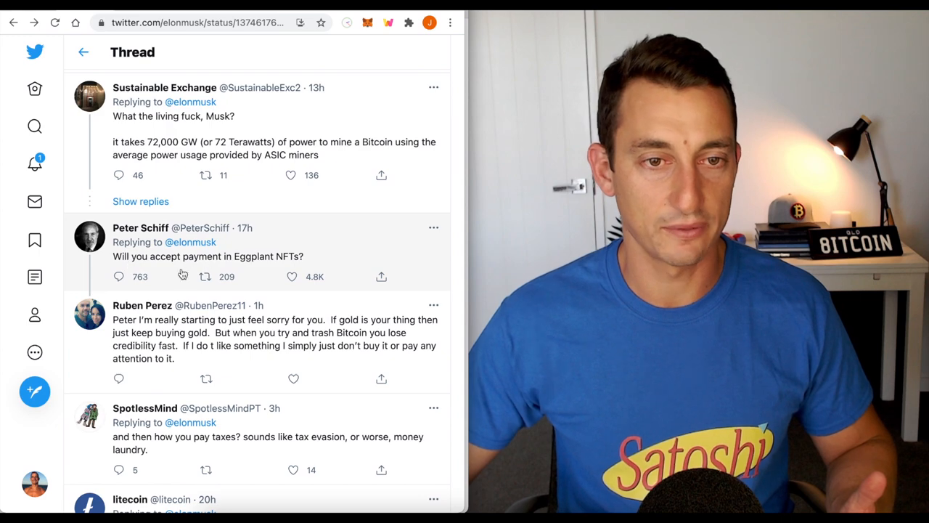
pyautogui.moveTo(206, 276)
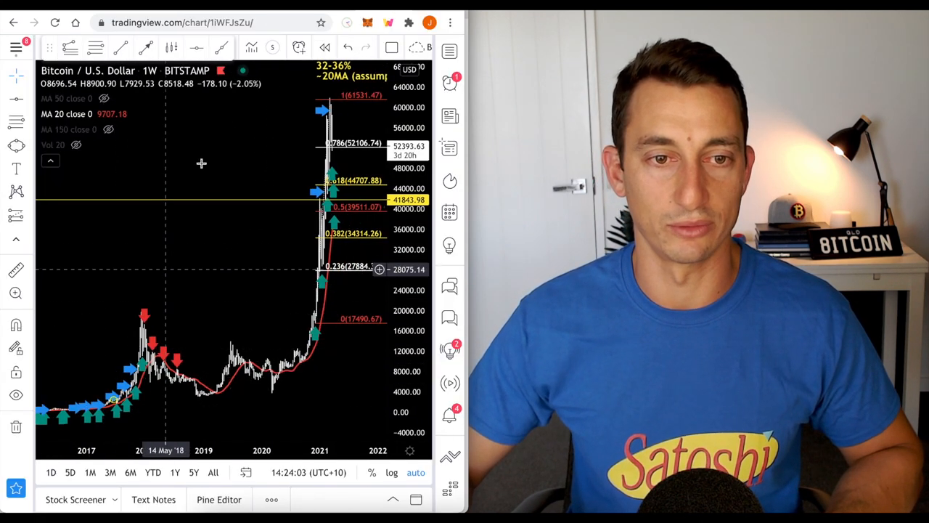
# Bring the weekly BTCUSD chart with Fib levels, arrows and moving averages to the front
pyautogui.click(210, 24)
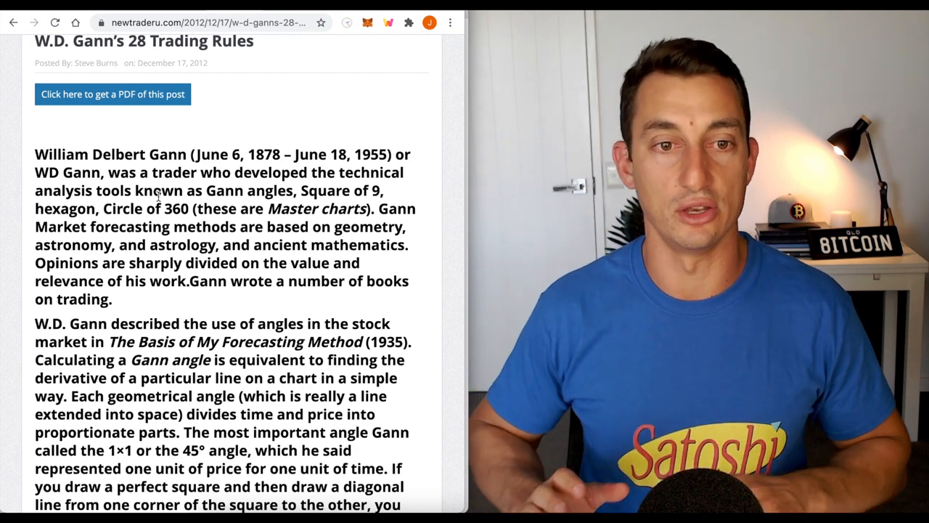
# From the 'WD Gann predictions' results, load the KingMEX Medium article and read down it
pyautogui.scroll(-3)
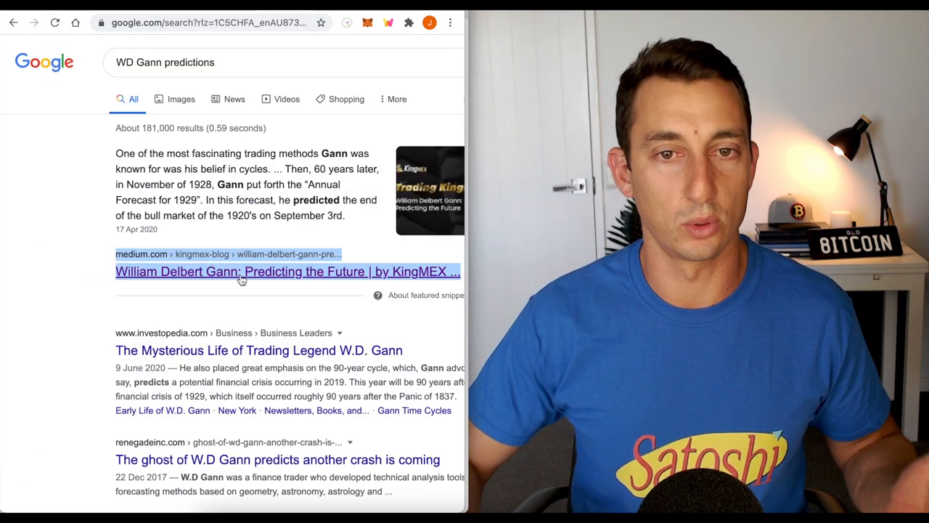
pyautogui.click(287, 271)
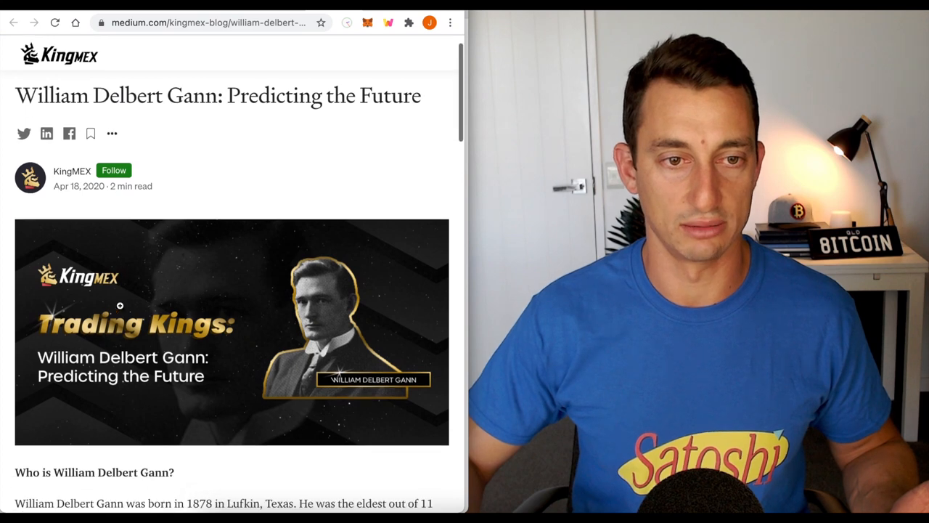
pyautogui.scroll(-3)
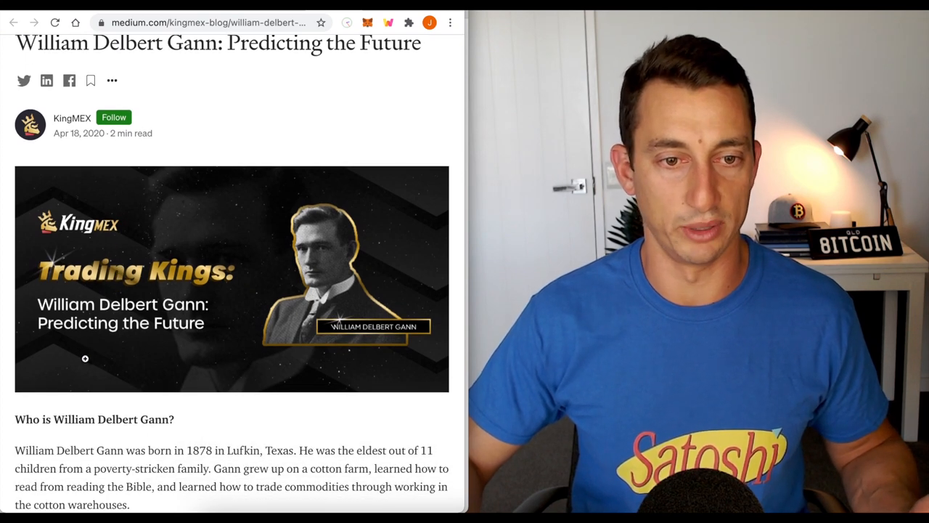
pyautogui.scroll(-3)
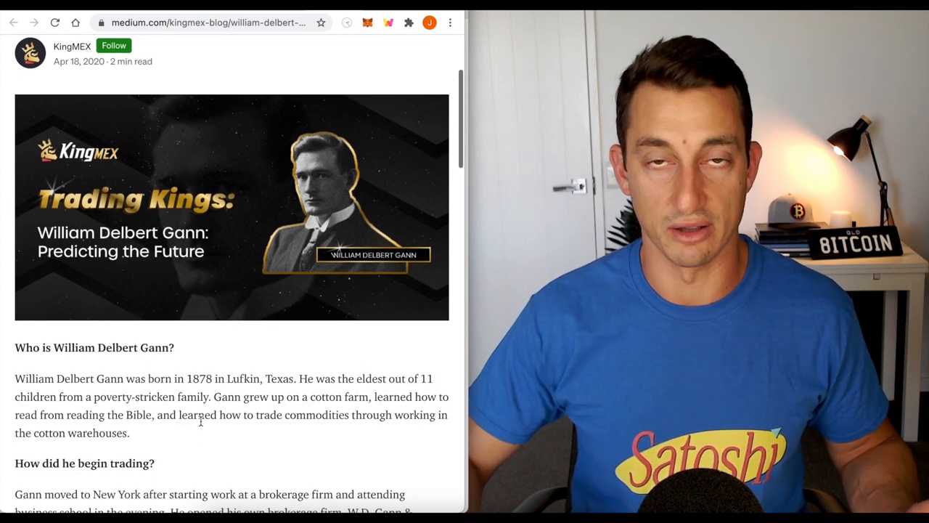
pyautogui.scroll(-3)
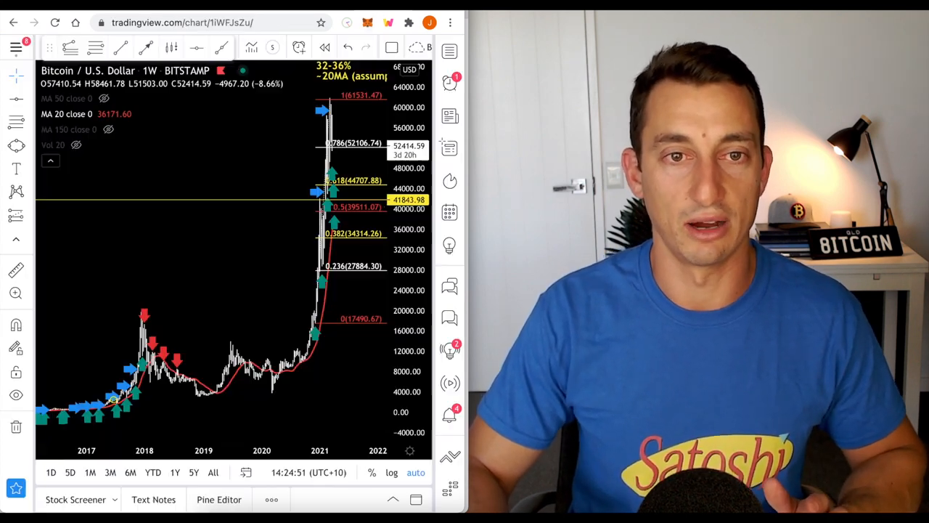
pyautogui.moveTo(232, 339)
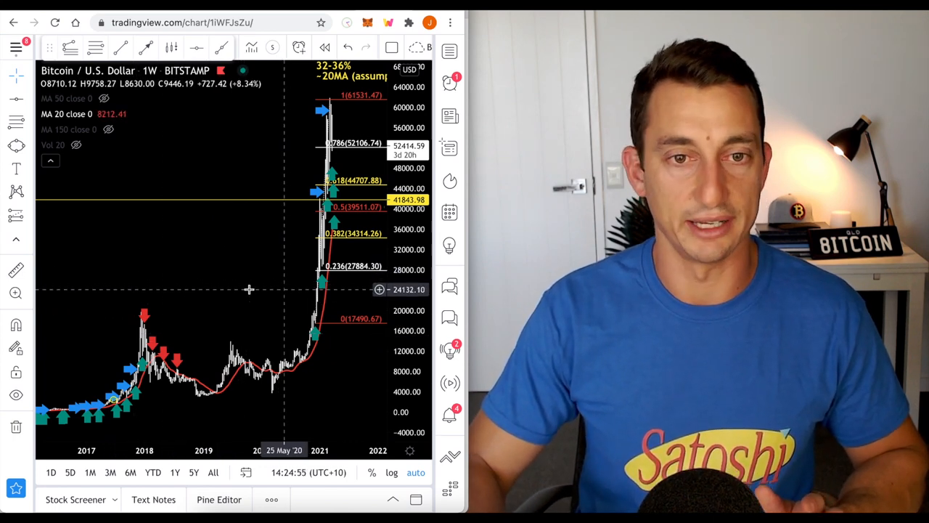
# Pan the weekly Bitcoin chart back to frame the 2016–2017 rally and 2017 peak
pyautogui.moveTo(250, 289); pyautogui.dragTo(166, 284)
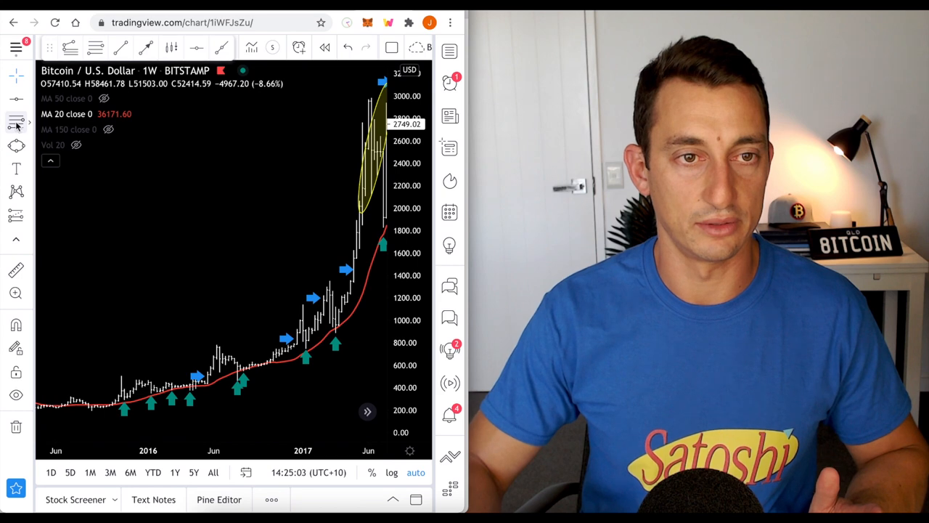
pyautogui.click(16, 122)
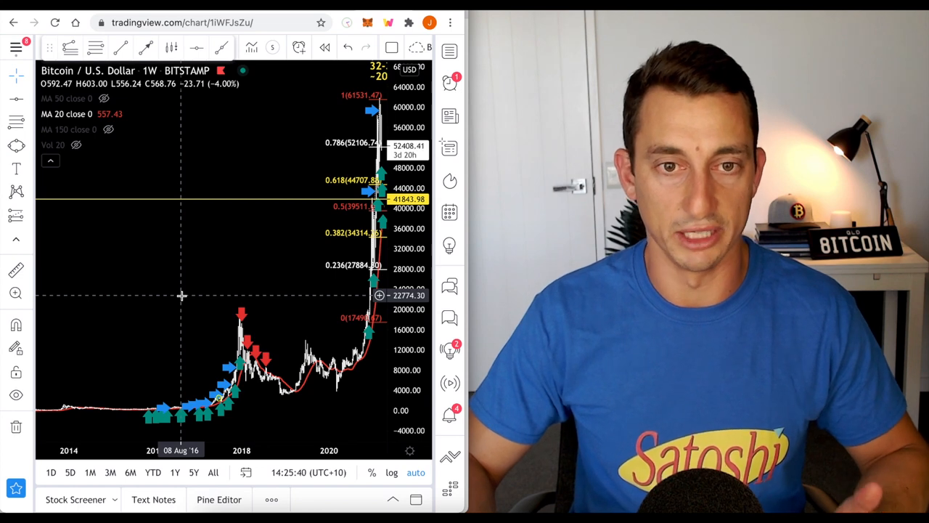
pyautogui.moveTo(204, 291)
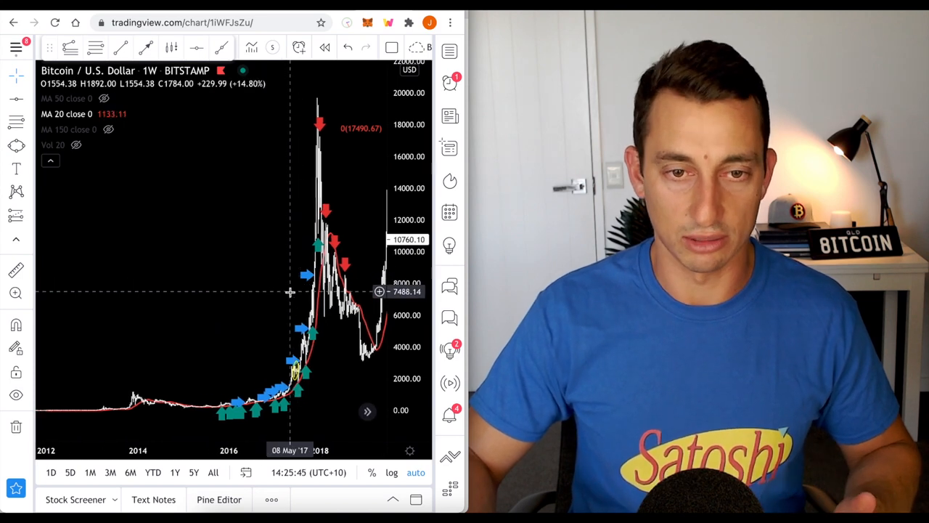
# Zoom the weekly chart into the 2015–2016 period ahead of placing the Fib
pyautogui.moveTo(291, 290); pyautogui.dragTo(279, 294)
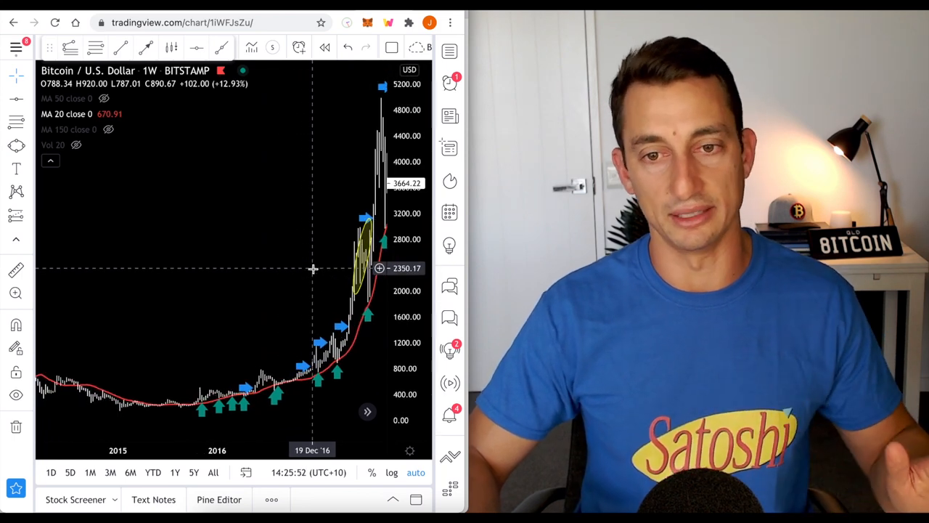
pyautogui.moveTo(267, 271)
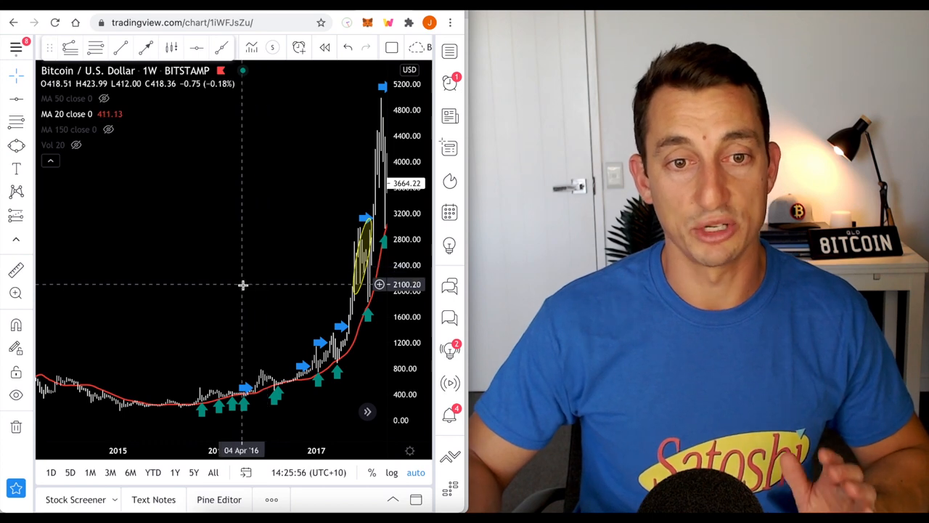
pyautogui.moveTo(246, 293)
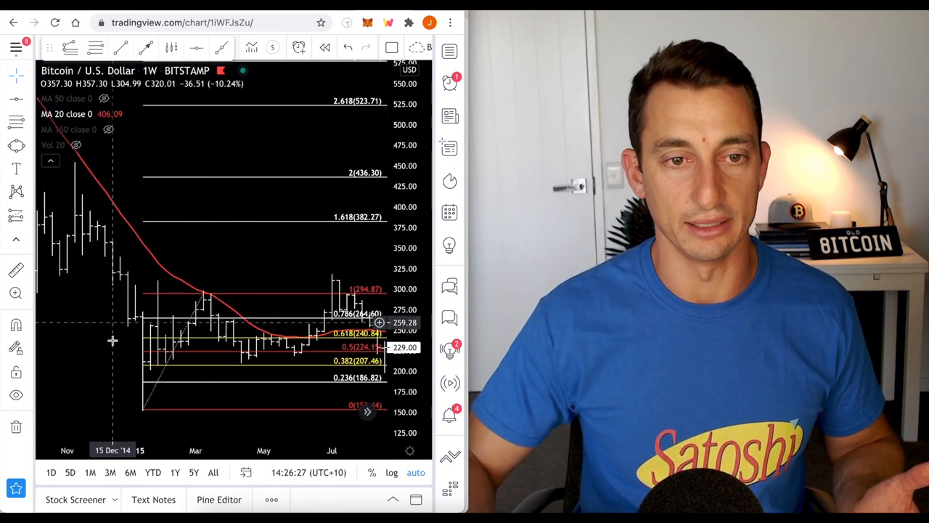
pyautogui.moveTo(218, 356)
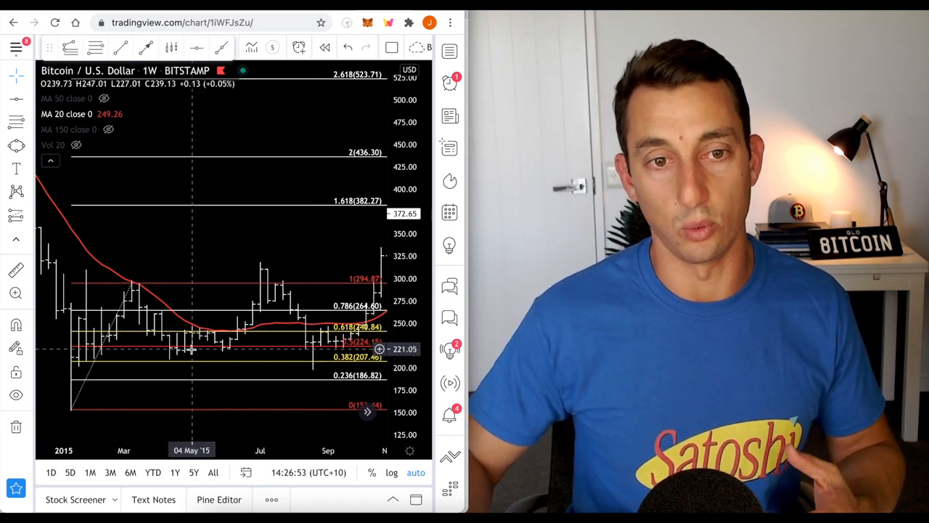
pyautogui.moveTo(206, 357)
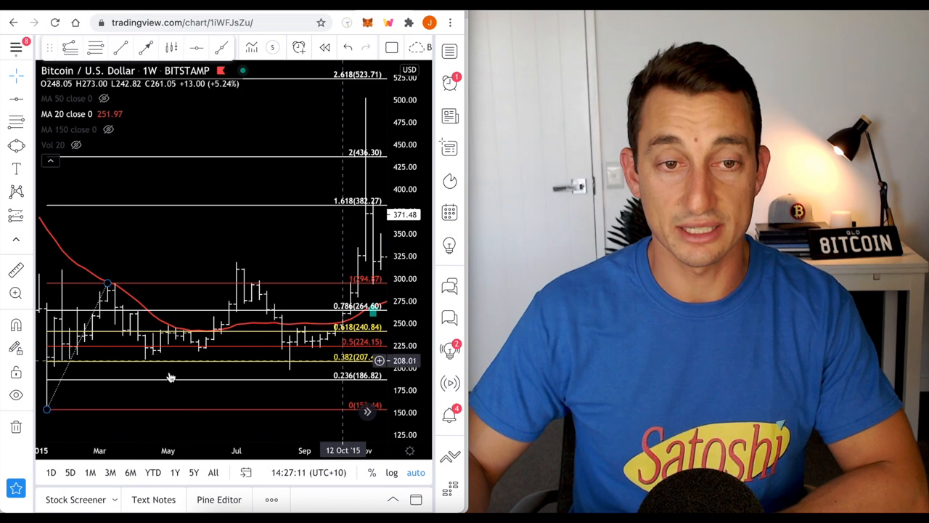
pyautogui.moveTo(167, 370)
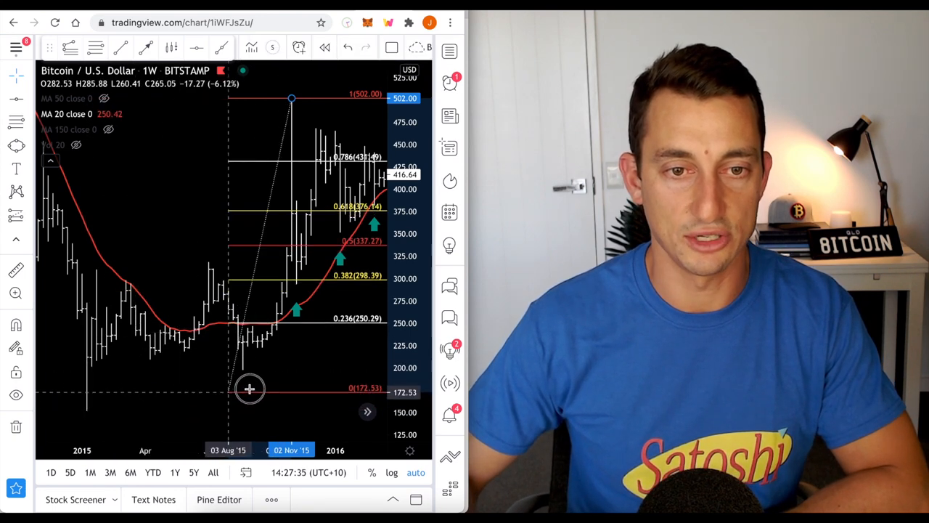
# Re-anchor the Fib's low point at the August 2015 bottom near 199, keeping the 502 high
pyautogui.moveTo(250, 389); pyautogui.dragTo(87, 409)
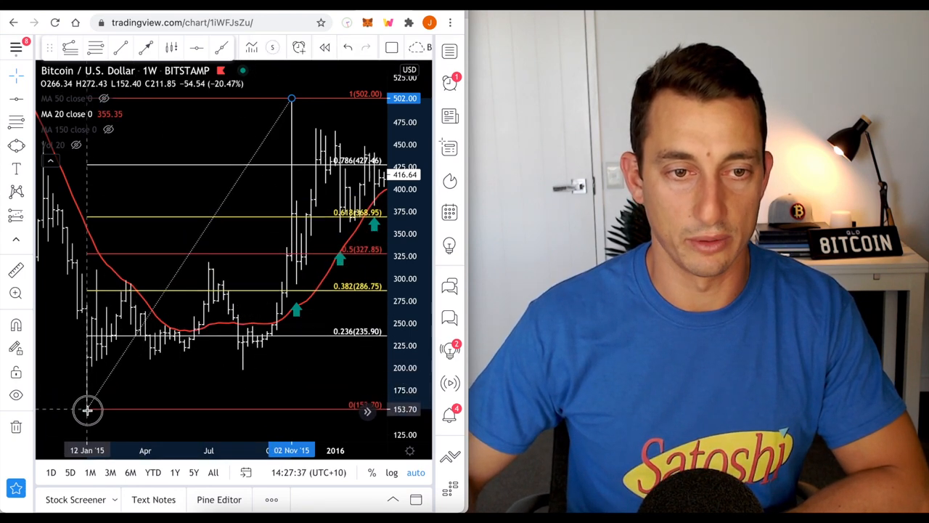
pyautogui.moveTo(87, 410); pyautogui.dragTo(244, 369)
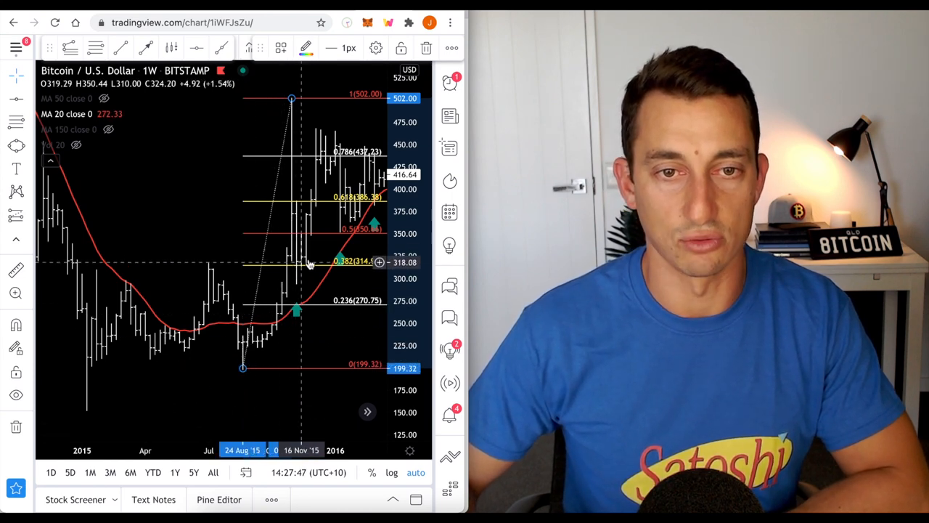
pyautogui.moveTo(252, 378)
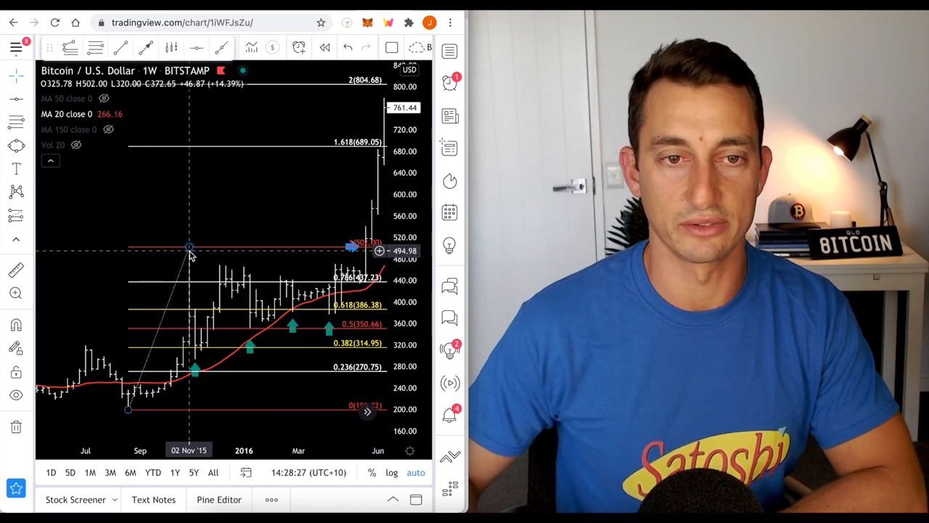
pyautogui.moveTo(294, 200)
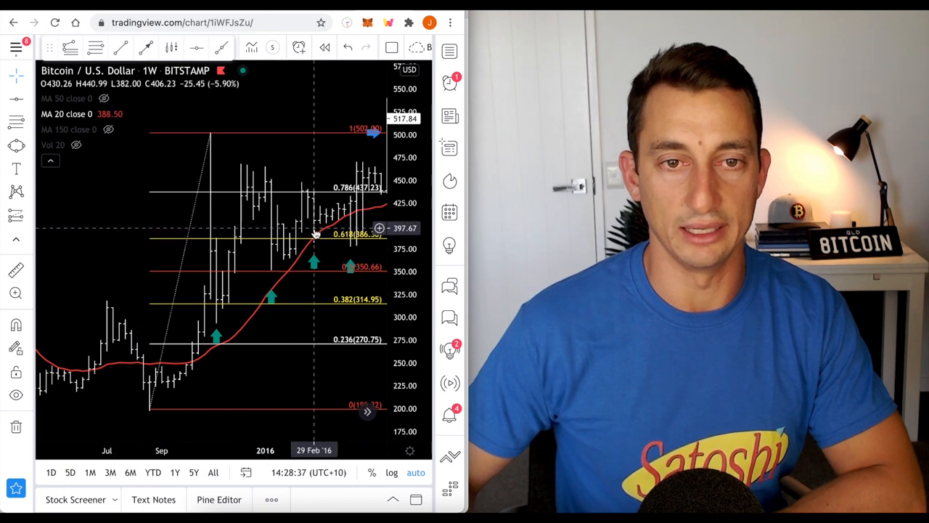
pyautogui.moveTo(273, 297)
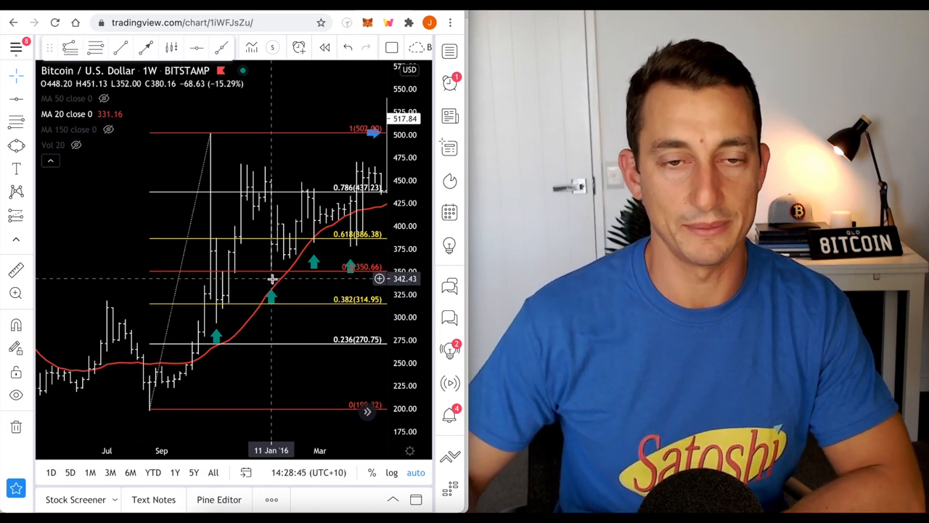
pyautogui.moveTo(224, 309)
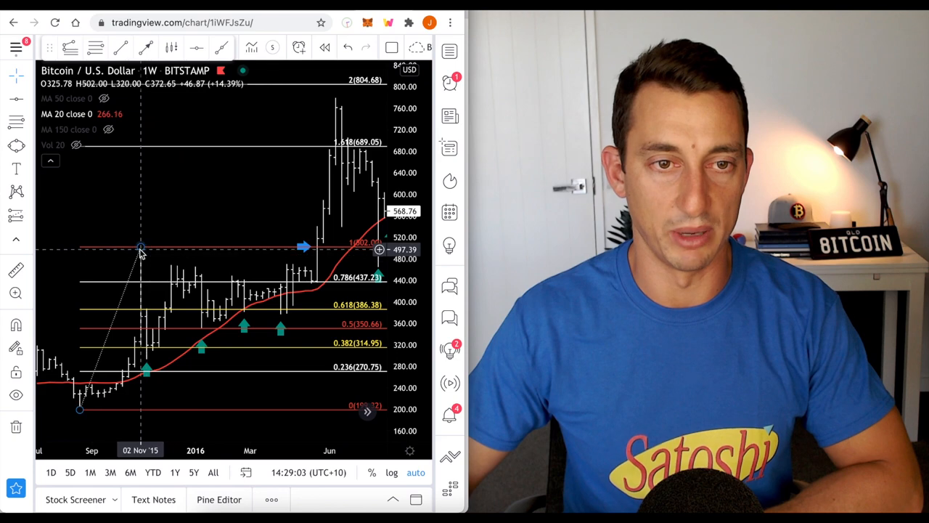
# Move the Fib retracement onto the 2016 swing with its top at the June peak near 776
pyautogui.moveTo(142, 247); pyautogui.dragTo(317, 227)
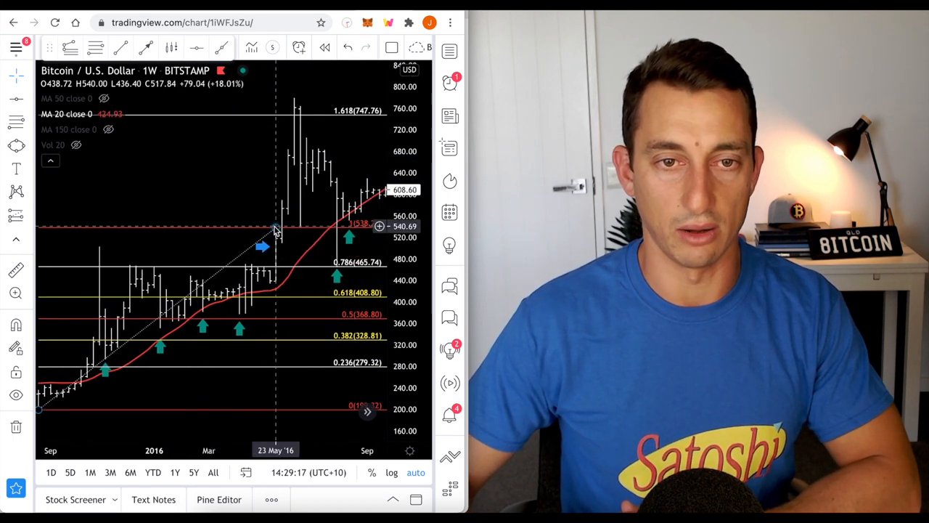
pyautogui.moveTo(275, 225); pyautogui.dragTo(297, 99)
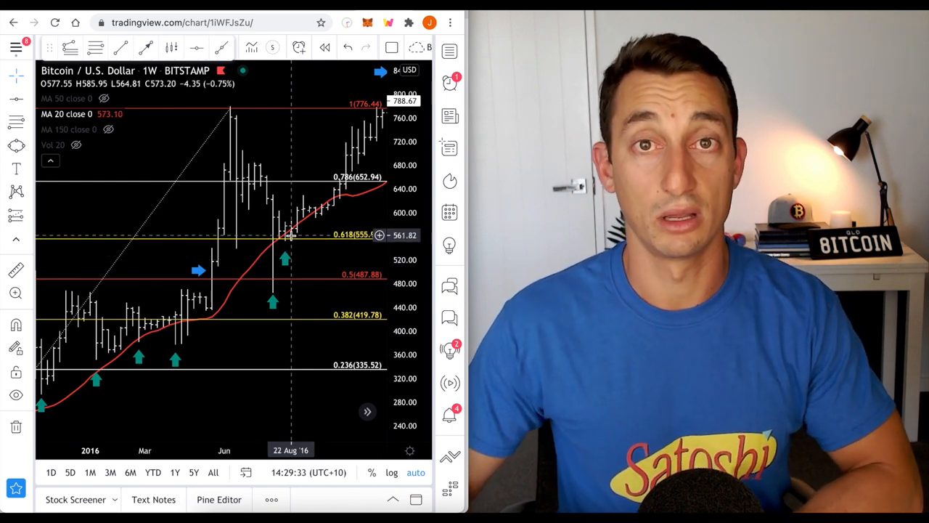
pyautogui.moveTo(298, 259)
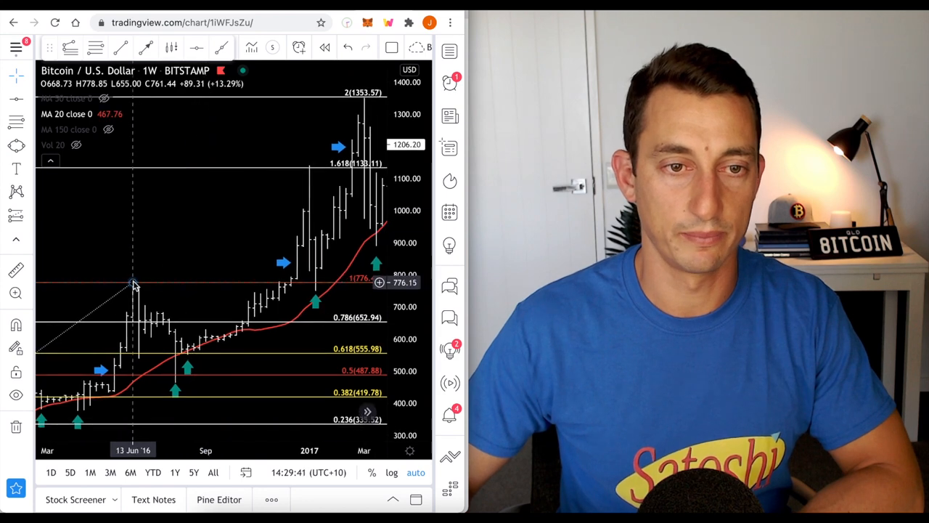
# Reset the Fib between the June 2016 high at 775 and the early-2016 low
pyautogui.moveTo(134, 283); pyautogui.dragTo(308, 163)
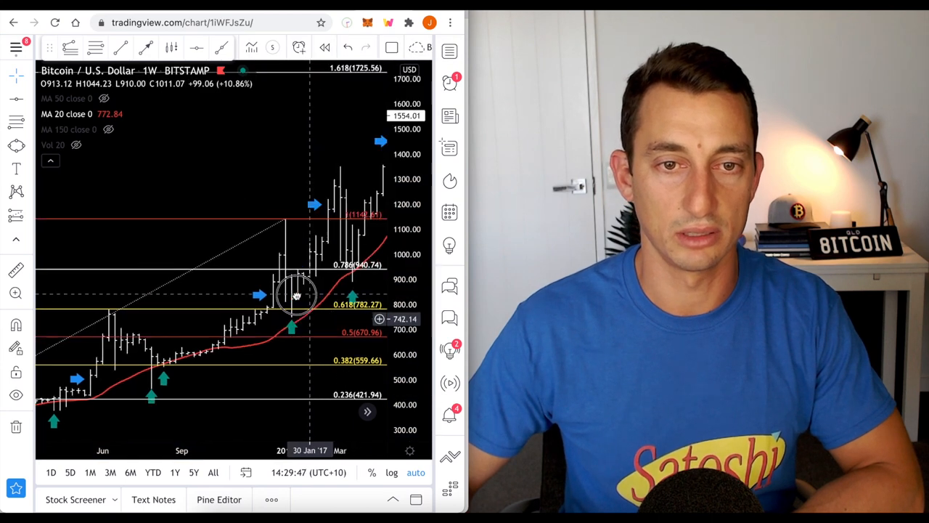
pyautogui.moveTo(296, 296); pyautogui.dragTo(328, 221)
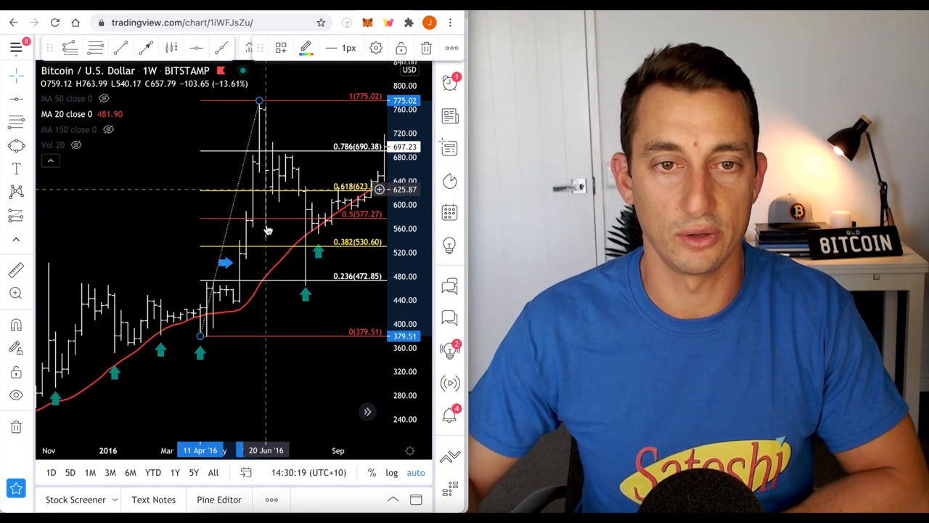
pyautogui.moveTo(279, 167)
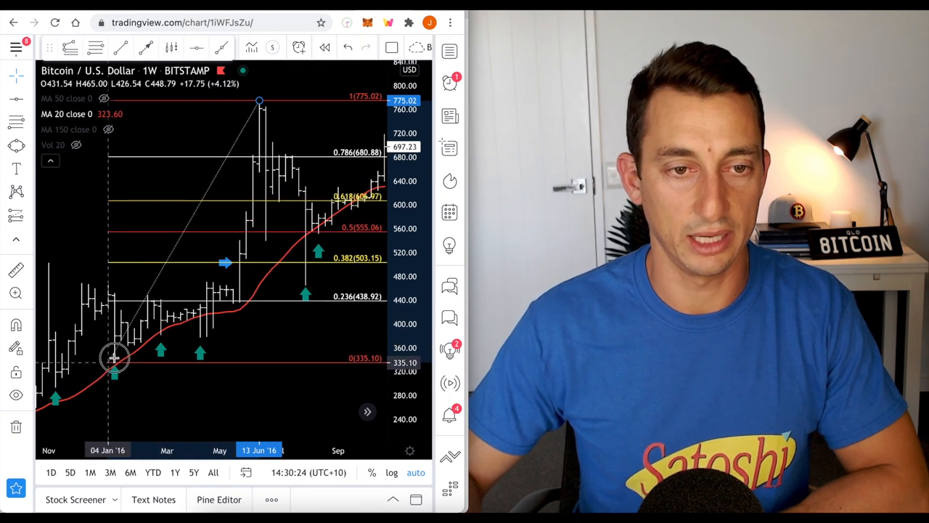
# Move the Fib retracement's low anchor to the 11 Jan 2016 candle low near 357, keeping the 775 top
pyautogui.moveTo(115, 355); pyautogui.dragTo(118, 350)
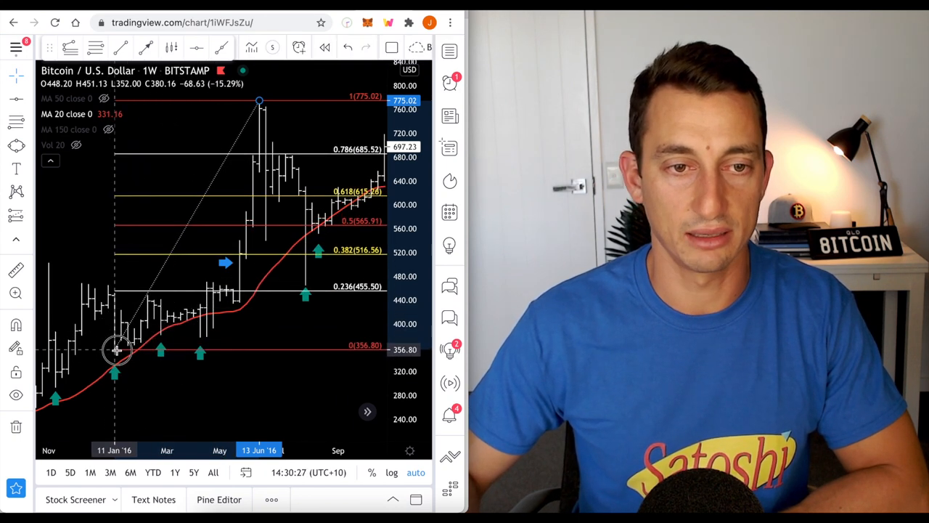
pyautogui.moveTo(116, 350); pyautogui.dragTo(55, 380)
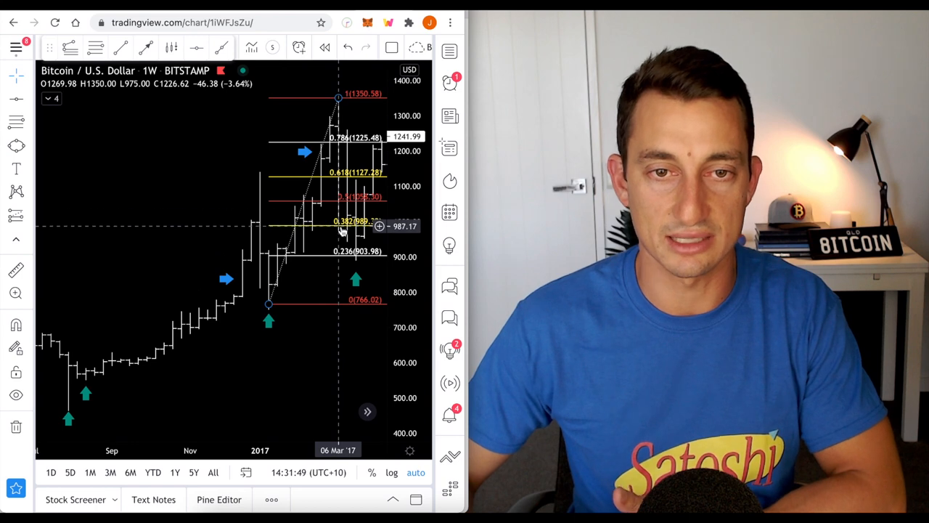
# Re-anchor the Fib retracement's low at the June 2016 low near 463 and fine-tune it
pyautogui.moveTo(269, 304); pyautogui.dragTo(85, 378)
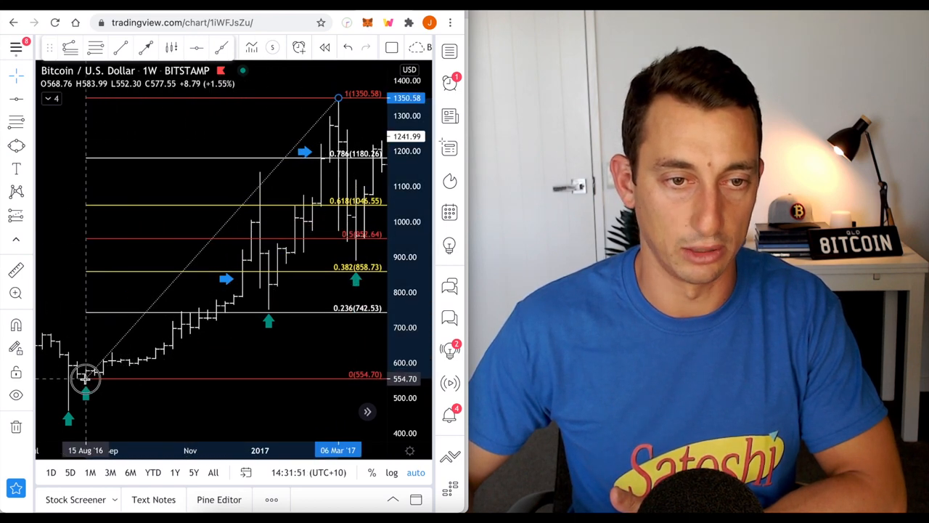
pyautogui.moveTo(86, 377); pyautogui.dragTo(75, 399)
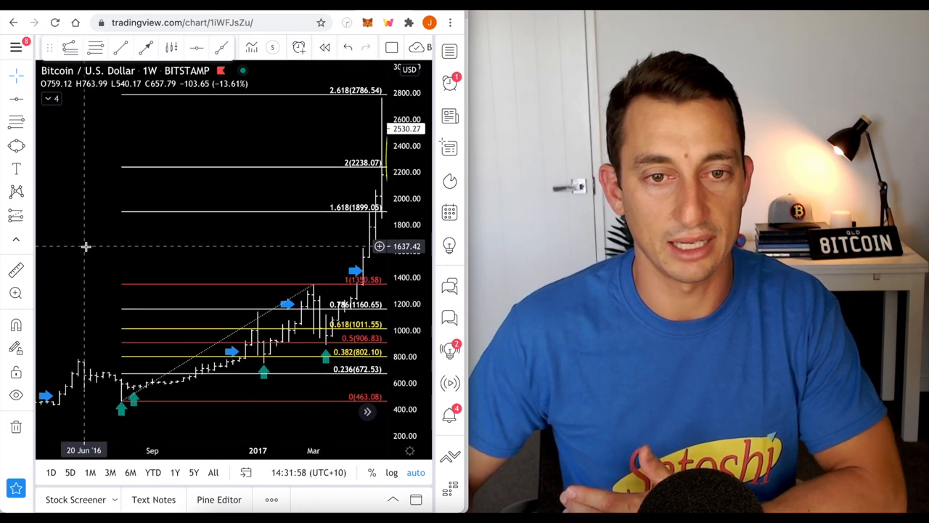
pyautogui.moveTo(234, 255)
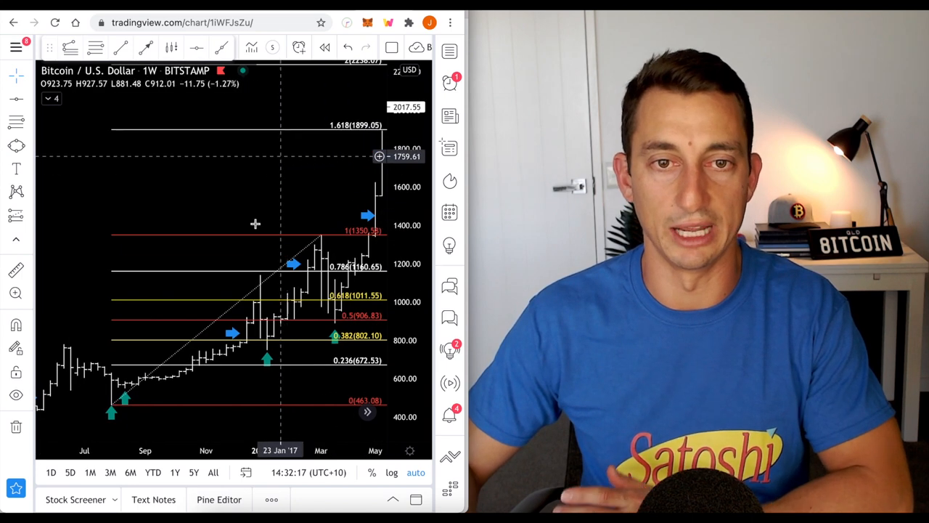
pyautogui.moveTo(334, 319)
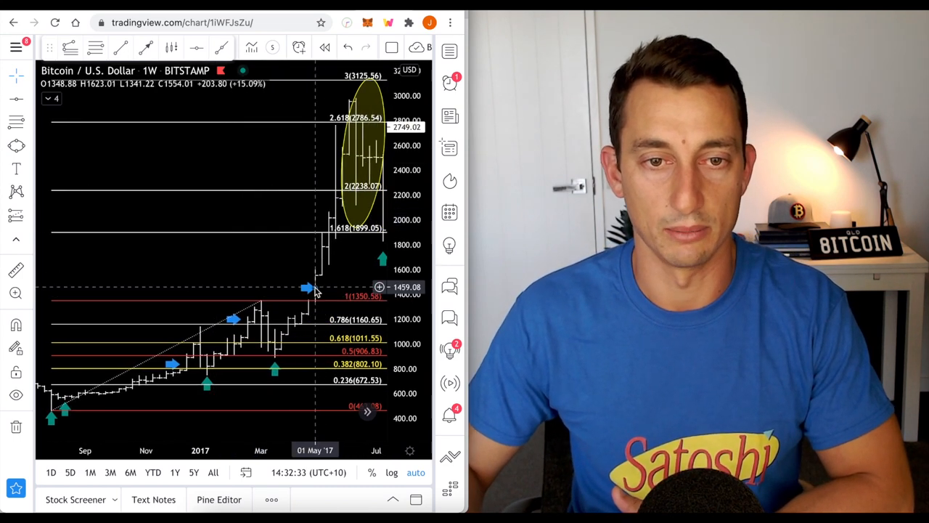
# Move the Fib retracement's high to the May 2017 peak, then onto the next 2017 rally leg
pyautogui.moveTo(308, 288); pyautogui.dragTo(318, 264)
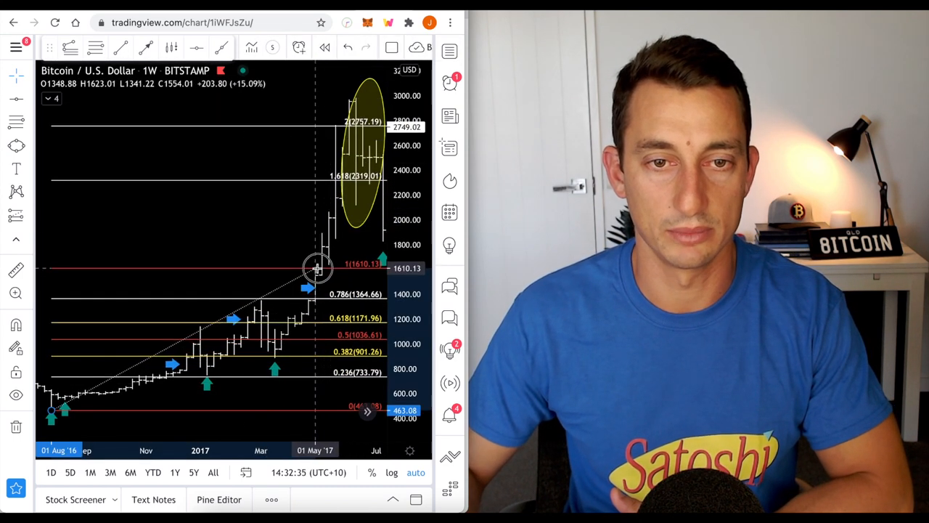
pyautogui.moveTo(318, 264); pyautogui.dragTo(321, 233)
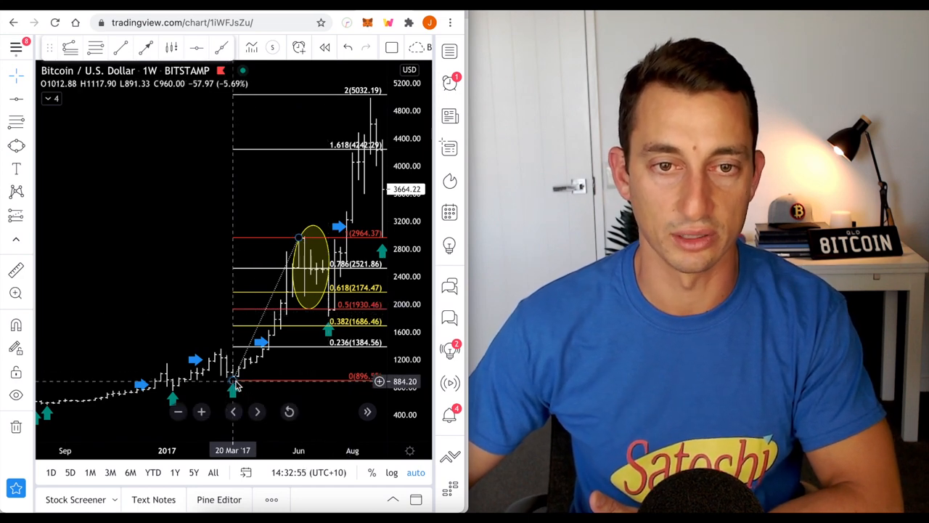
pyautogui.moveTo(305, 298)
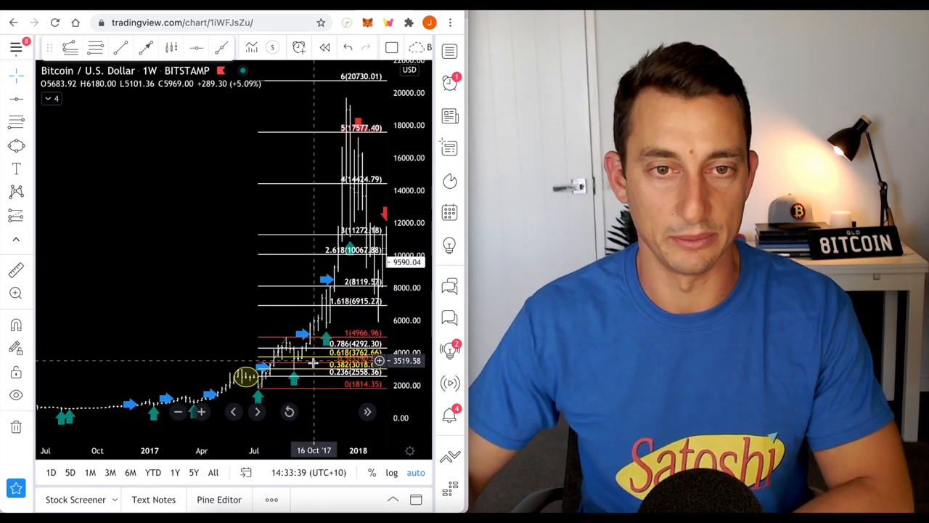
pyautogui.moveTo(224, 291)
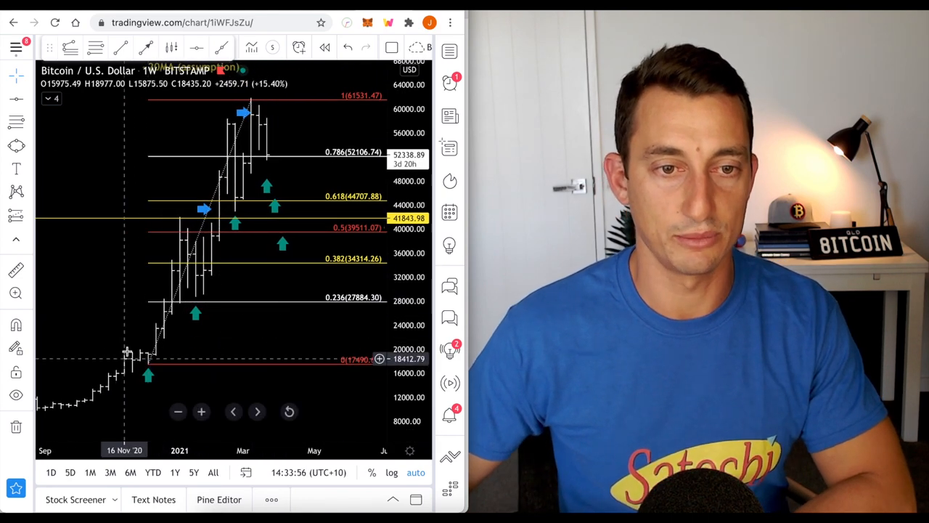
# Pan and rescale the chart back to the late-2020 rally around 17,490
pyautogui.moveTo(130, 355); pyautogui.dragTo(290, 293)
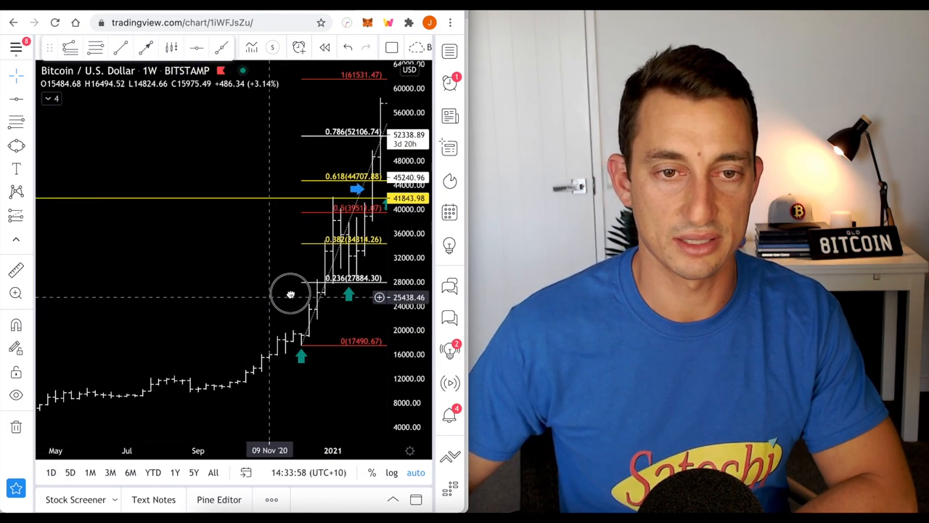
pyautogui.moveTo(290, 295); pyautogui.dragTo(334, 286)
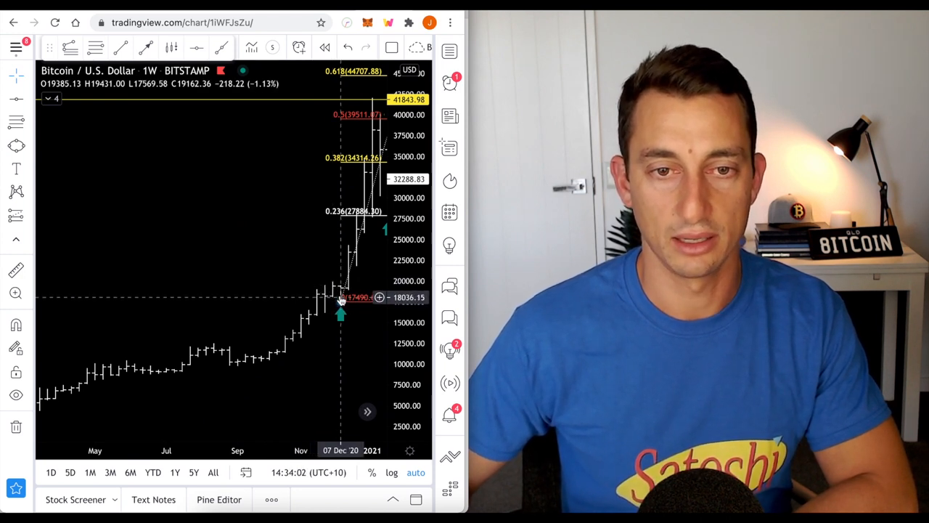
pyautogui.moveTo(305, 328)
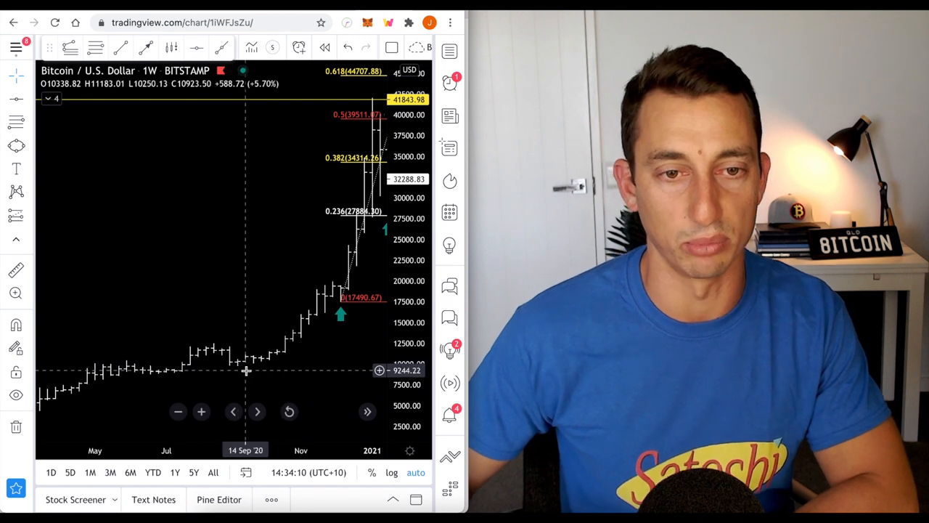
pyautogui.moveTo(253, 372)
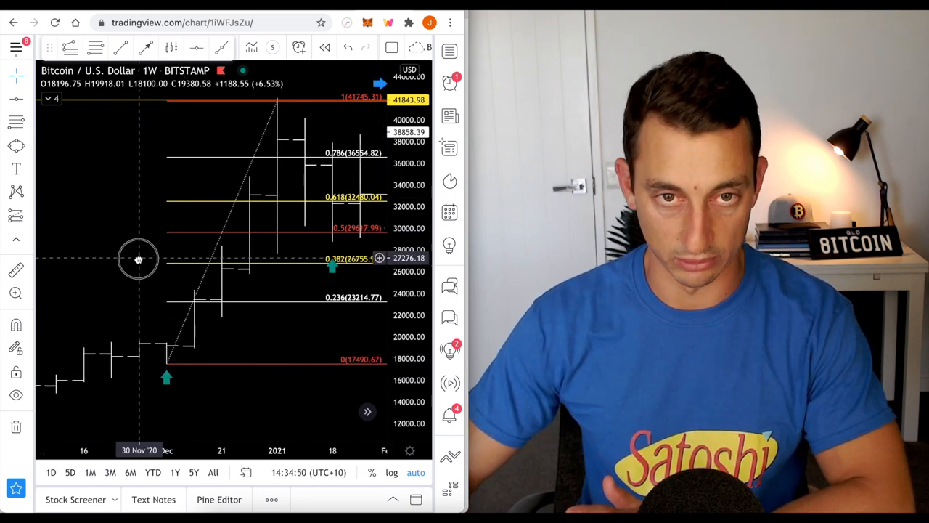
# Re-anchor the Fib from the late-January 2021 low near 28,710 up to the March high near 61,687
pyautogui.moveTo(138, 259); pyautogui.dragTo(349, 235)
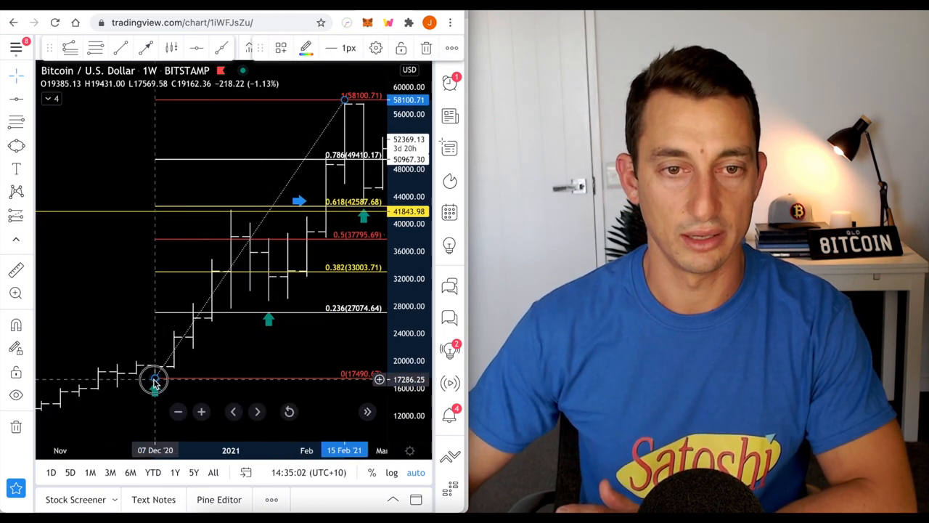
pyautogui.moveTo(154, 381); pyautogui.dragTo(268, 301)
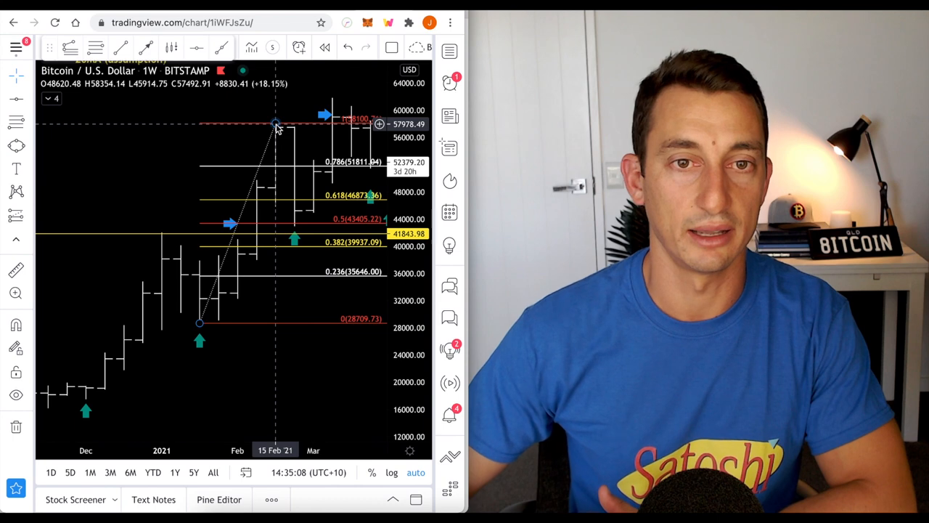
pyautogui.moveTo(276, 122); pyautogui.dragTo(331, 99)
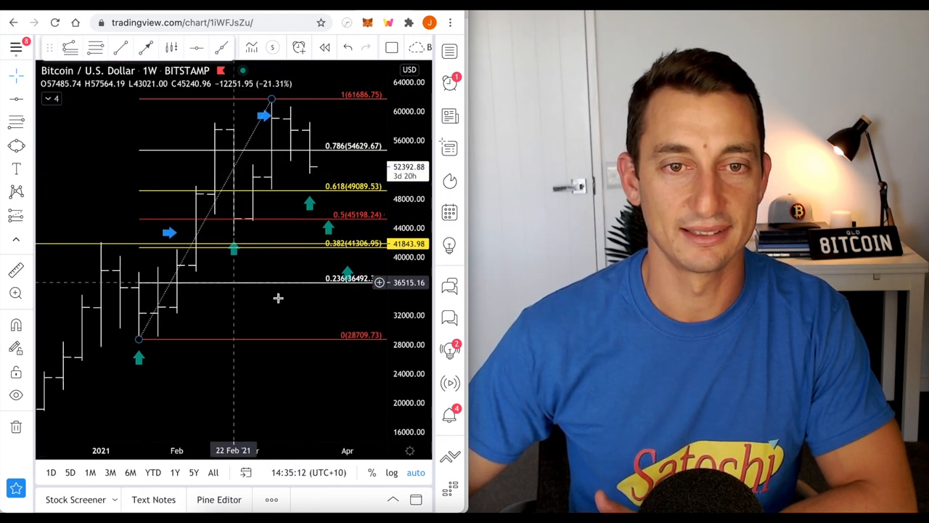
pyautogui.moveTo(355, 221)
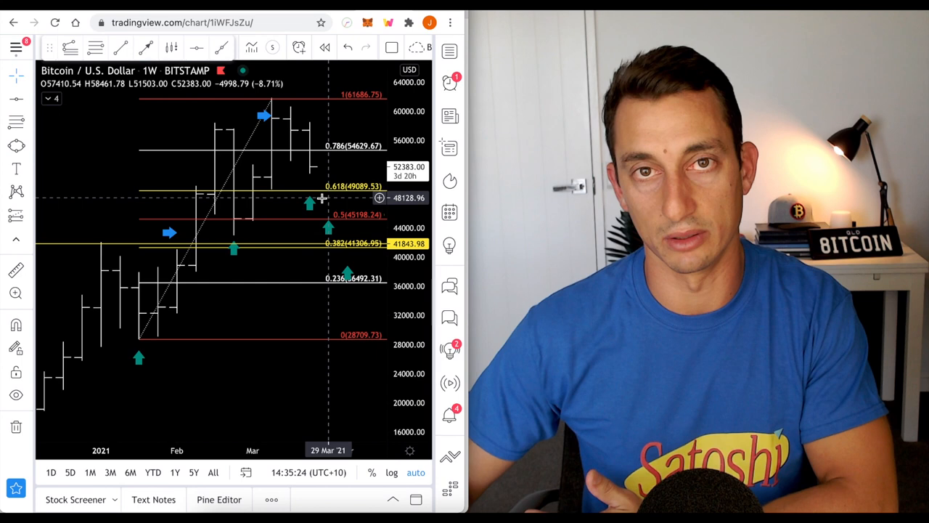
pyautogui.moveTo(299, 212)
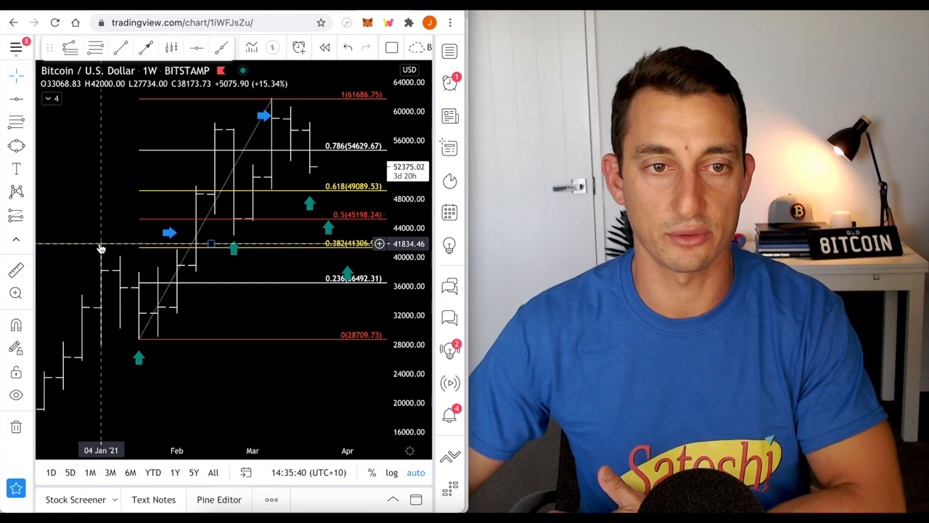
pyautogui.moveTo(328, 116)
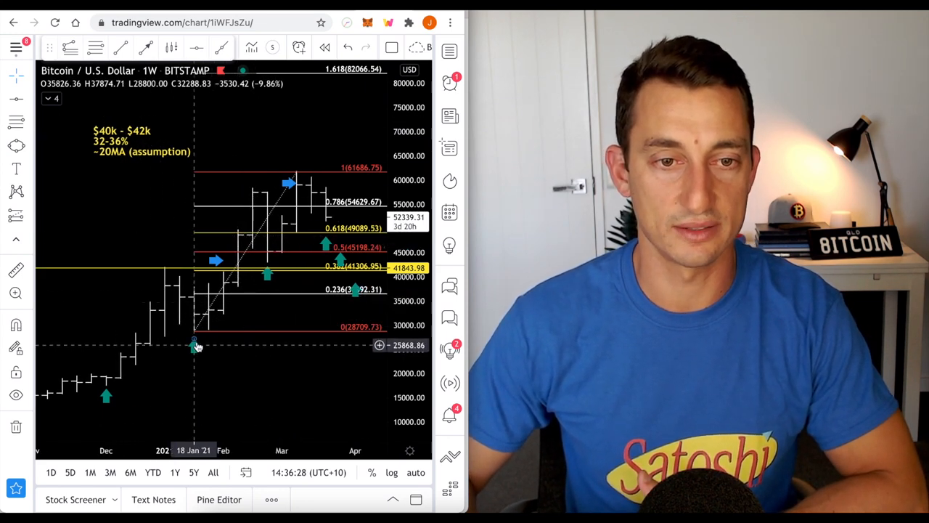
pyautogui.moveTo(195, 346); pyautogui.dragTo(193, 333)
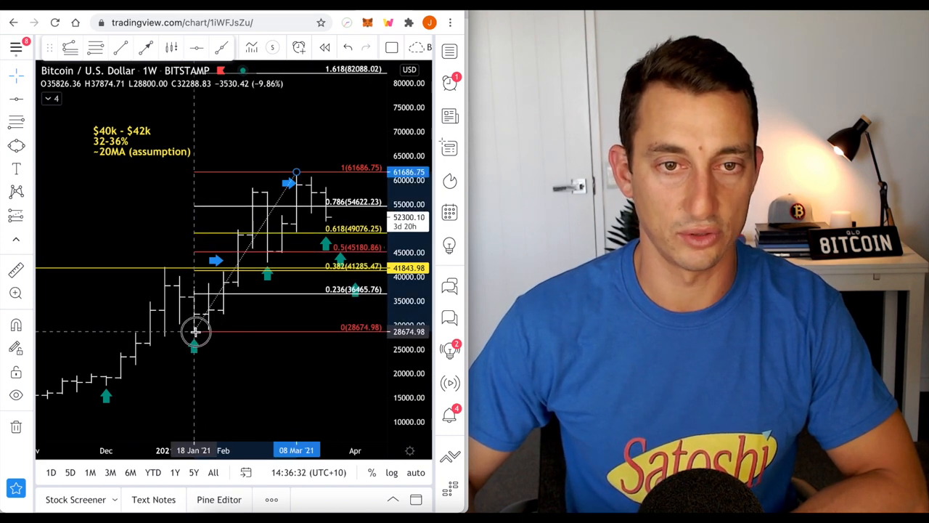
pyautogui.moveTo(194, 332); pyautogui.dragTo(293, 356)
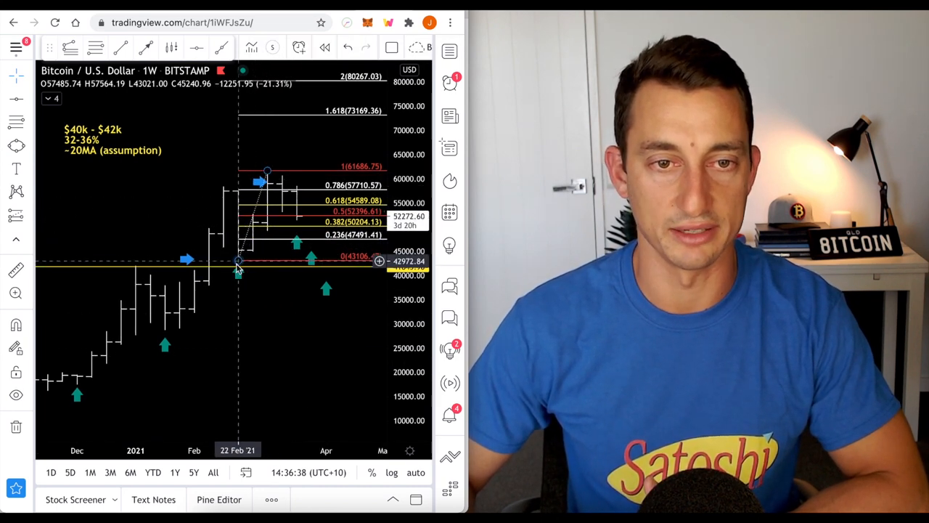
pyautogui.moveTo(238, 260); pyautogui.dragTo(166, 331)
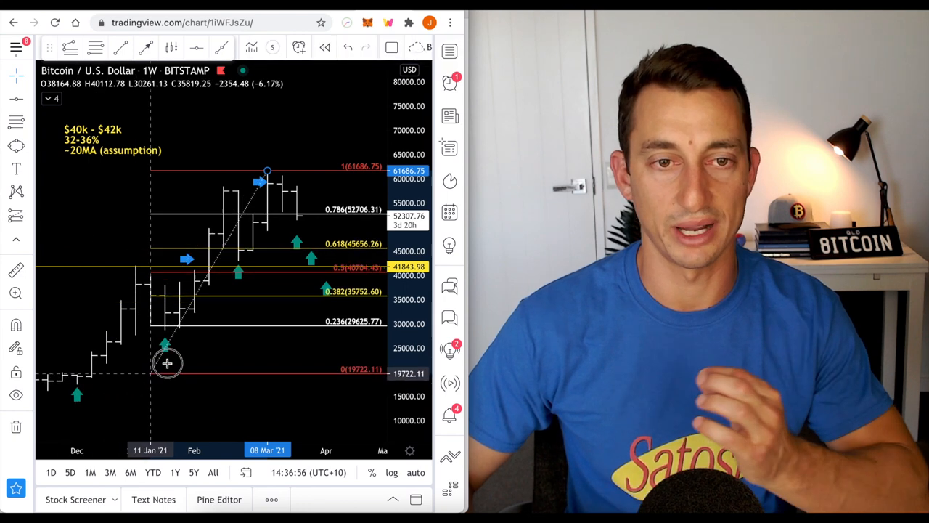
pyautogui.moveTo(167, 363); pyautogui.dragTo(165, 331)
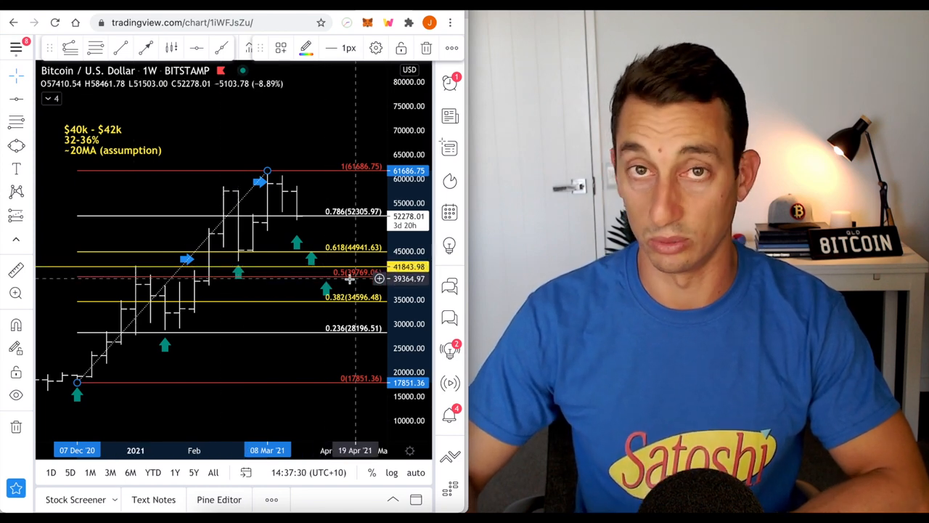
pyautogui.moveTo(115, 158)
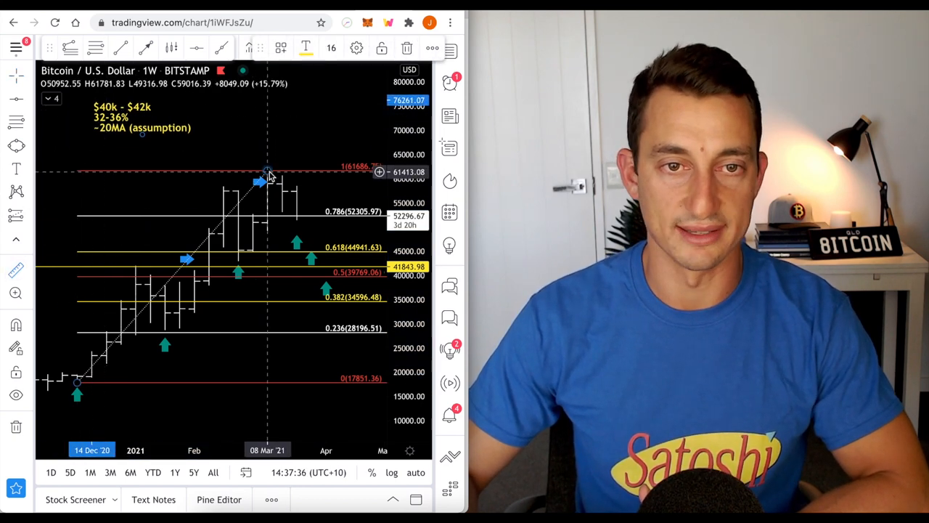
pyautogui.moveTo(267, 171); pyautogui.dragTo(311, 259)
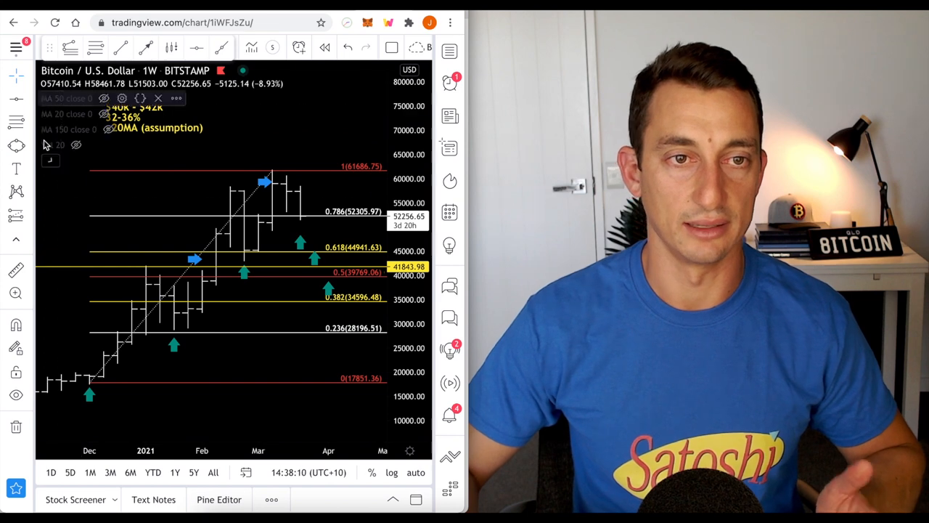
pyautogui.moveTo(70, 129)
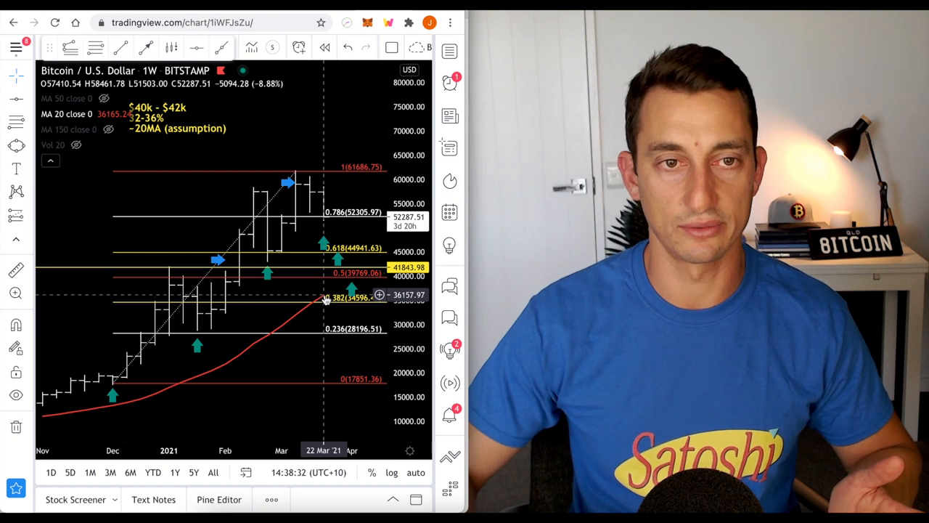
pyautogui.moveTo(331, 287)
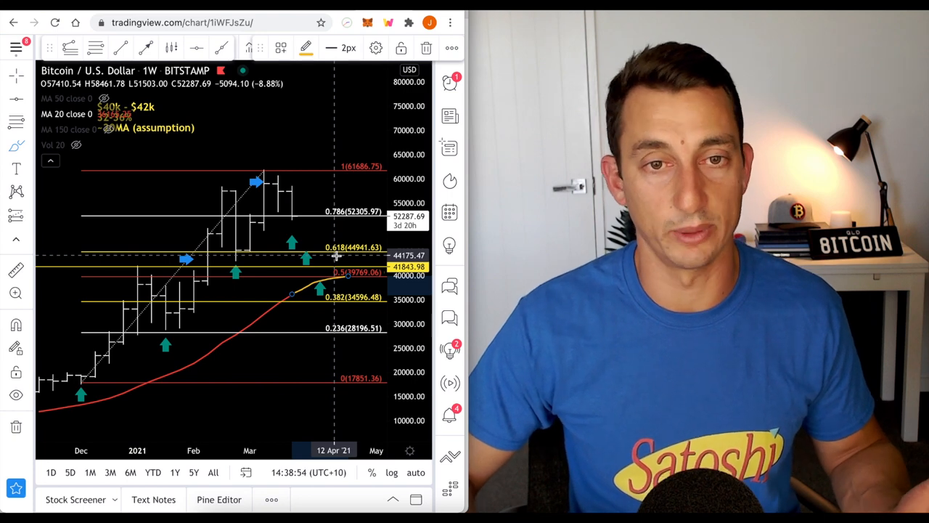
pyautogui.moveTo(305, 221)
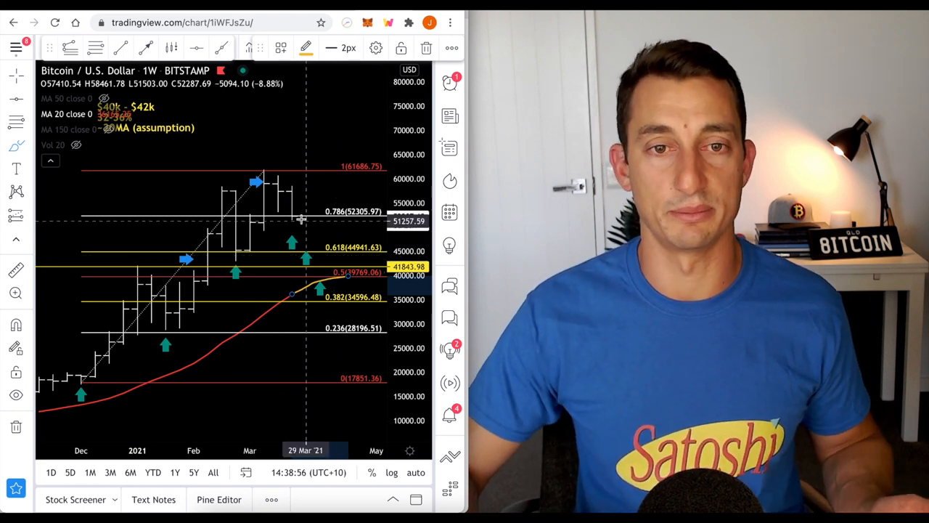
pyautogui.moveTo(320, 255)
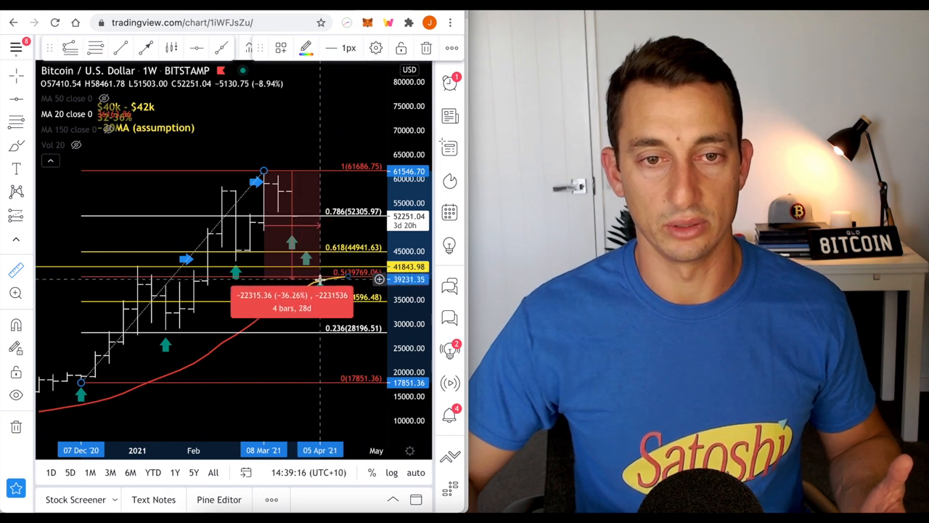
# Measure the roughly 36% drop from Bitcoin's peak candle down to support
pyautogui.moveTo(320, 276); pyautogui.dragTo(336, 273)
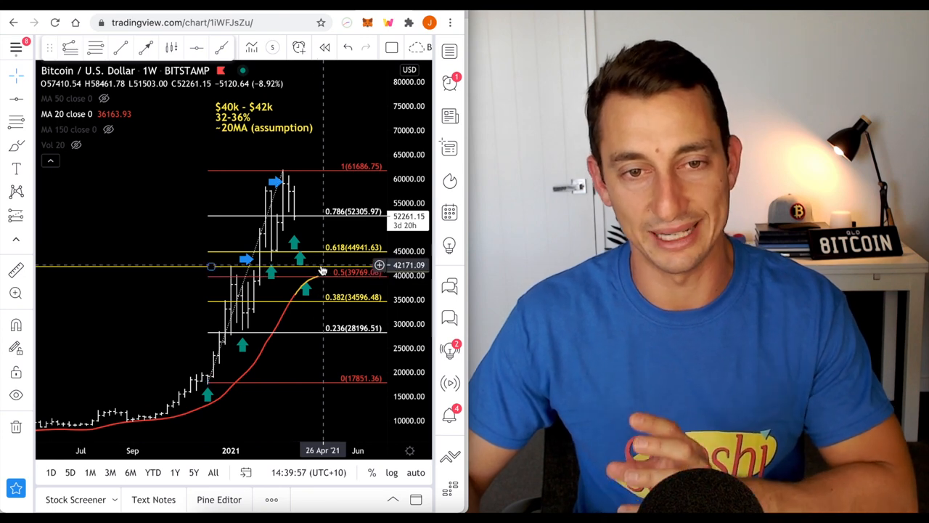
pyautogui.moveTo(332, 254)
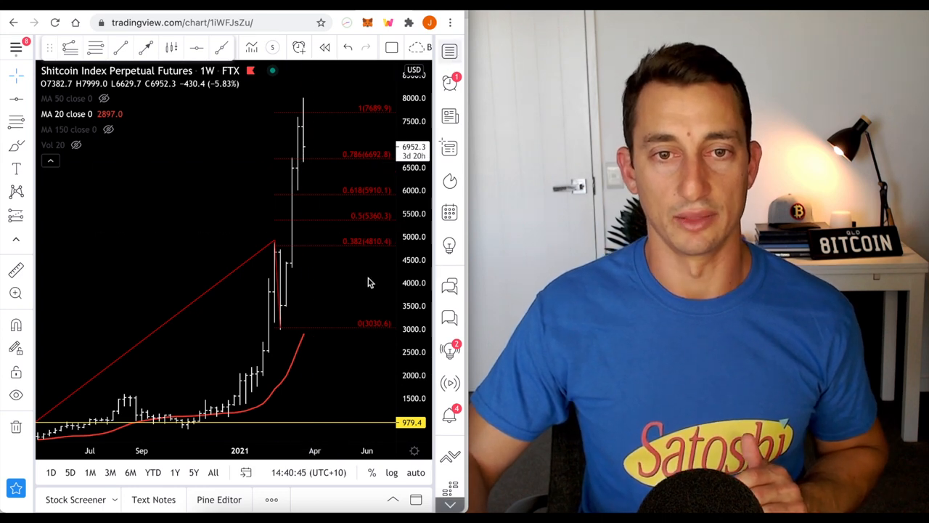
# Change the symbol to TOTAL2, Crypto Total Market Cap Exclude BTC, weekly
pyautogui.click(449, 51)
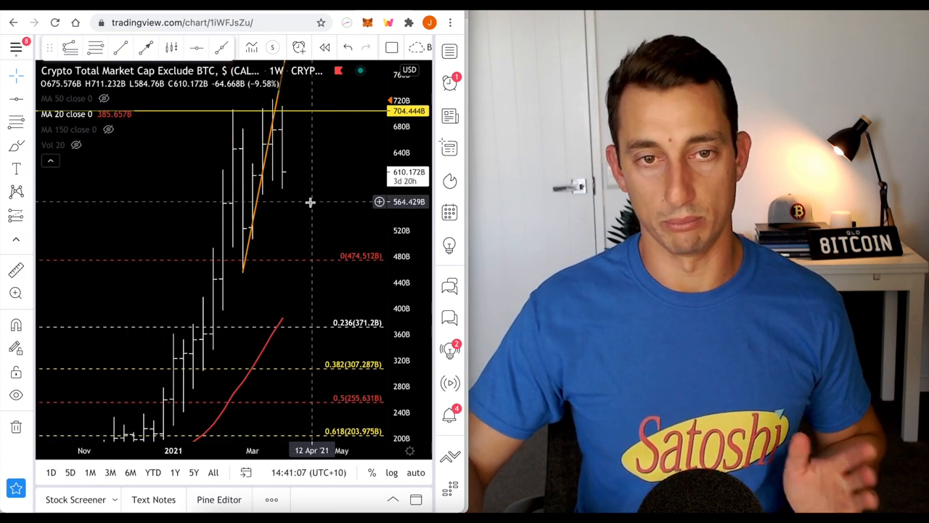
pyautogui.moveTo(290, 197)
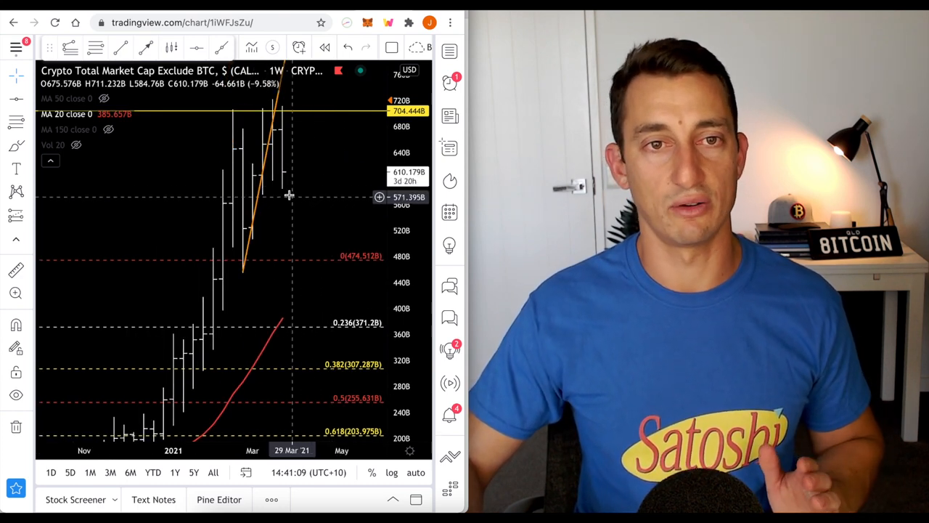
# Choose BTCUSD from the watchlist to return to the Bitcoin / U.S. Dollar weekly chart
pyautogui.click(448, 51)
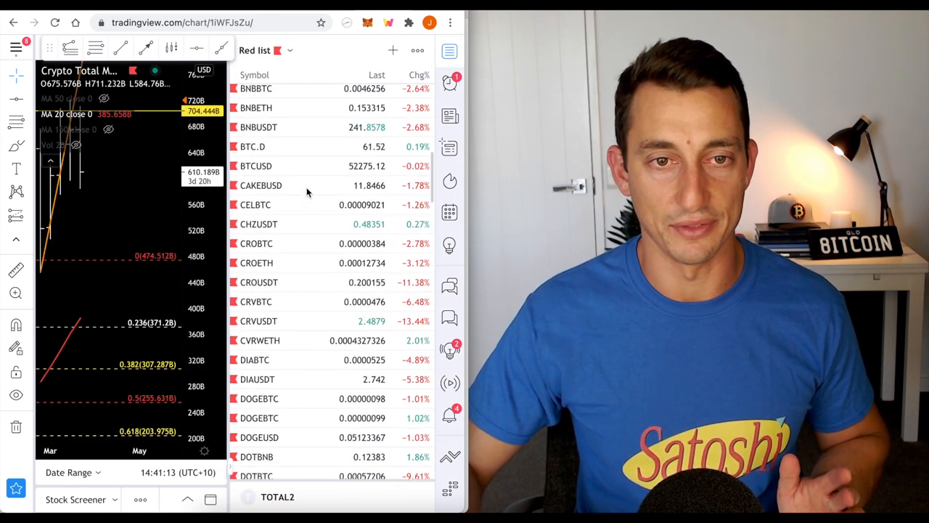
pyautogui.click(256, 165)
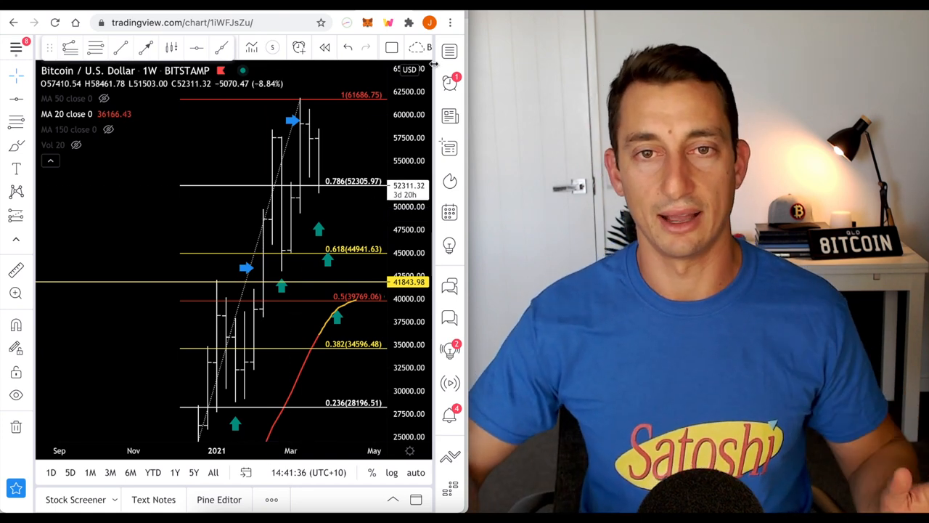
# Choose DJI from the Purple watchlist to load the Dow Jones Industrial Average chart
pyautogui.click(451, 50)
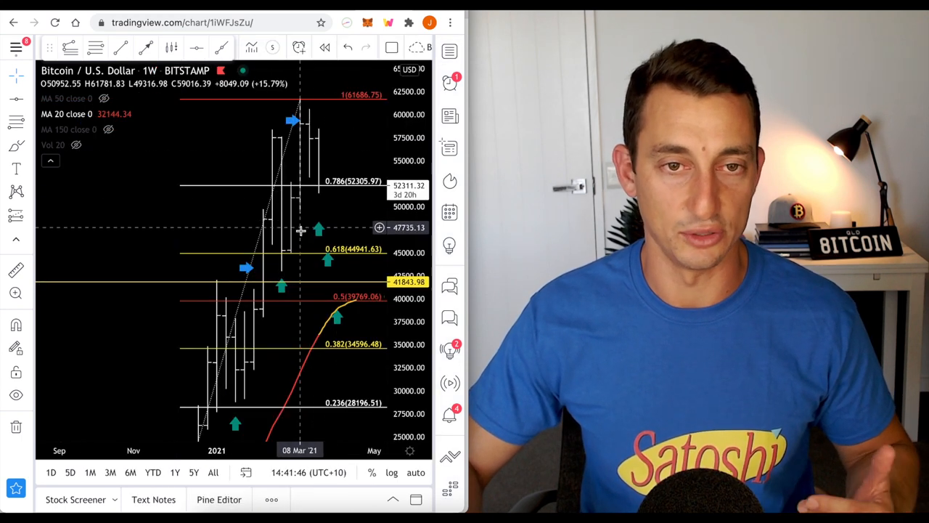
pyautogui.click(450, 51)
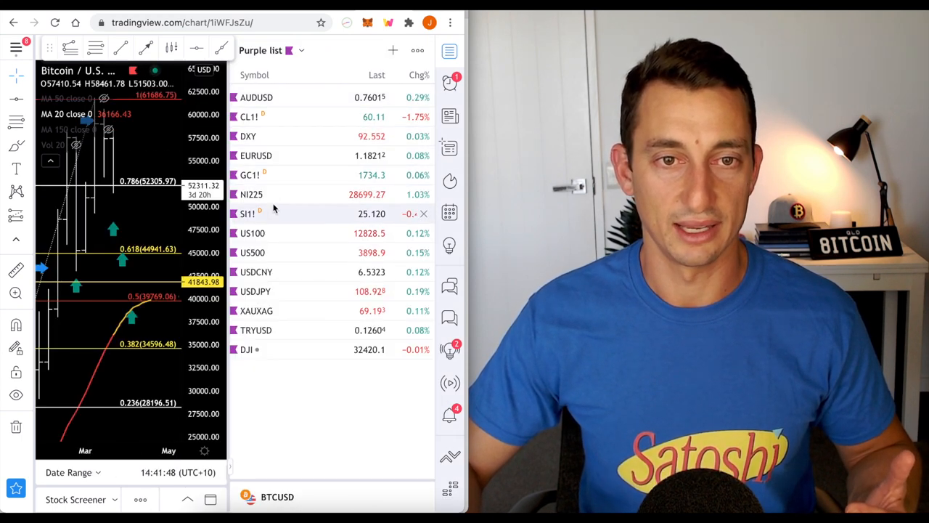
pyautogui.click(246, 349)
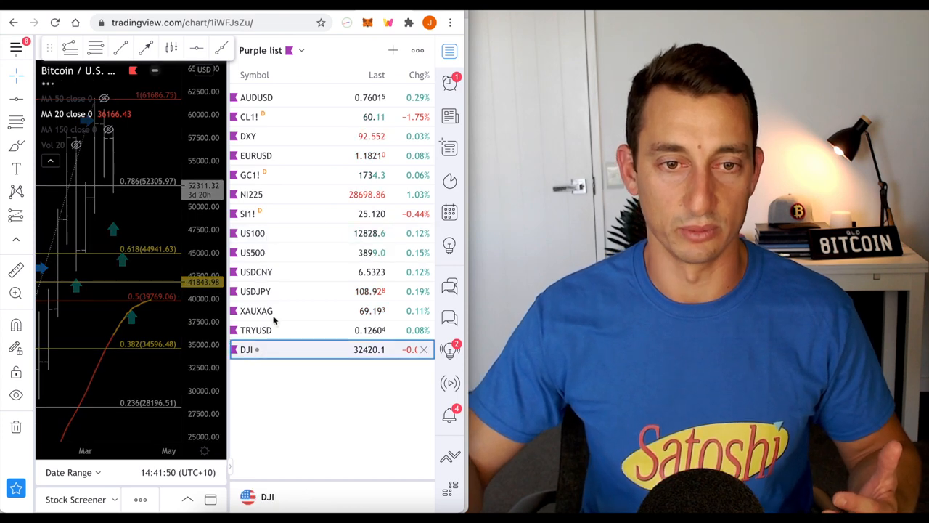
pyautogui.click(245, 348)
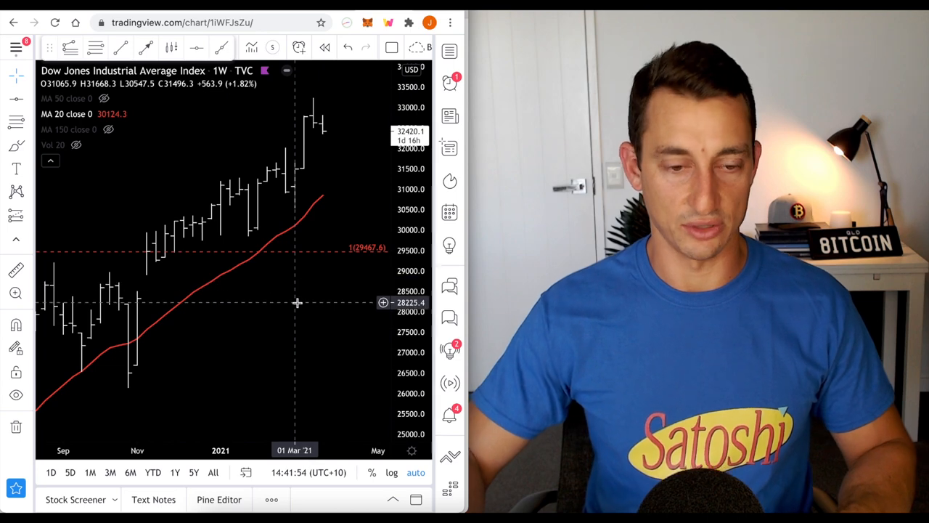
# Set the Dow Jones to the 1M monthly interval and pan back to the 1930s crash
pyautogui.write('1M')
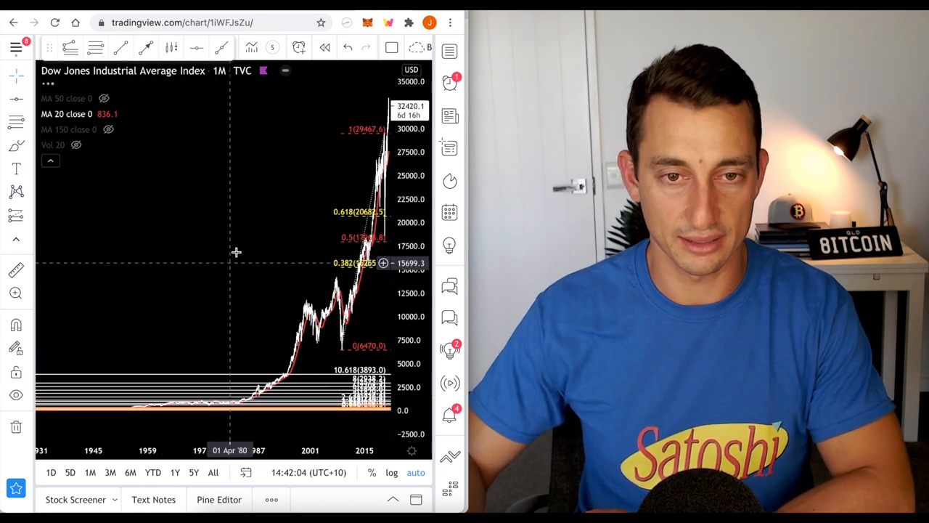
pyautogui.click(392, 474)
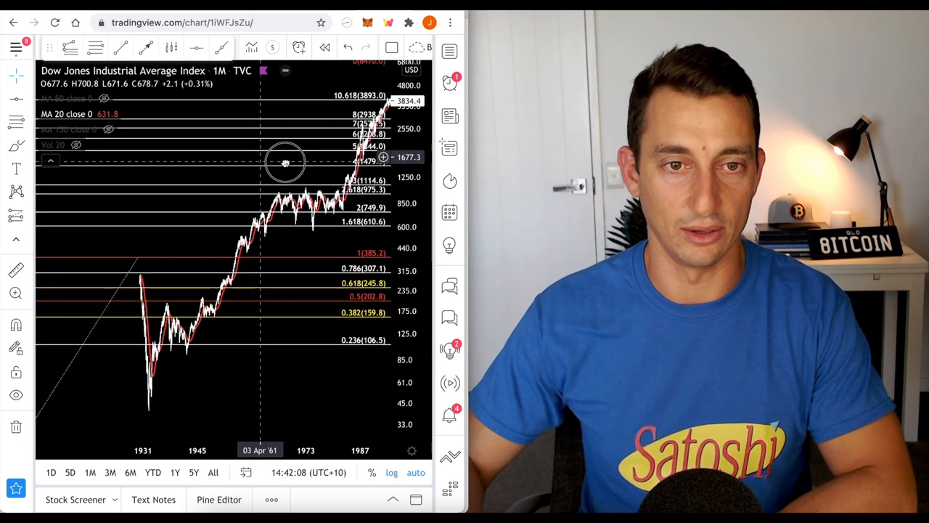
pyautogui.moveTo(285, 161); pyautogui.dragTo(196, 377)
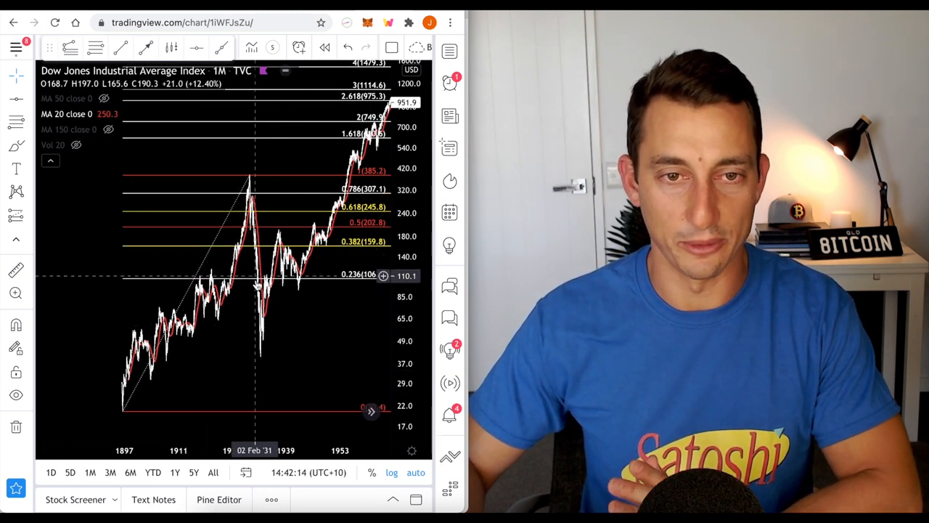
pyautogui.moveTo(154, 398)
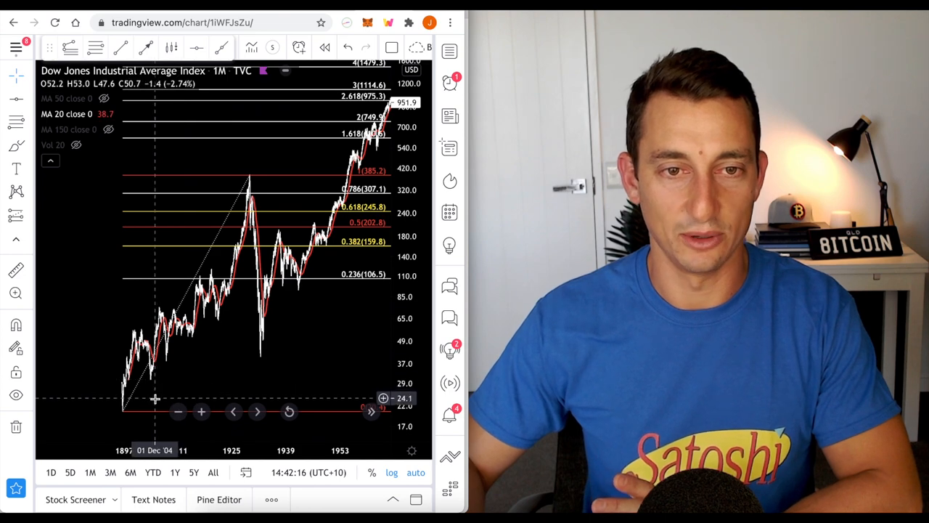
# Pan forward through the mid-century rally and recent decades to the 2015–2021 rise
pyautogui.moveTo(154, 398); pyautogui.dragTo(276, 339)
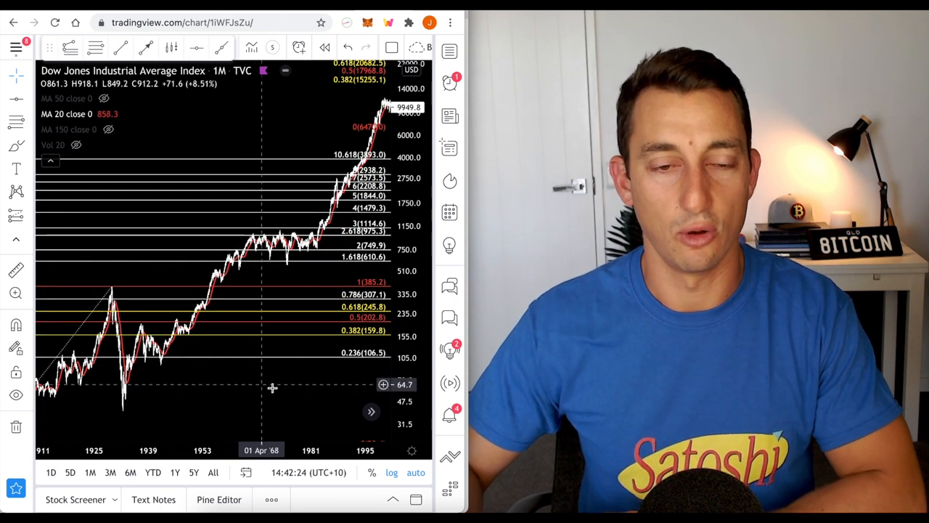
pyautogui.moveTo(273, 389); pyautogui.dragTo(131, 392)
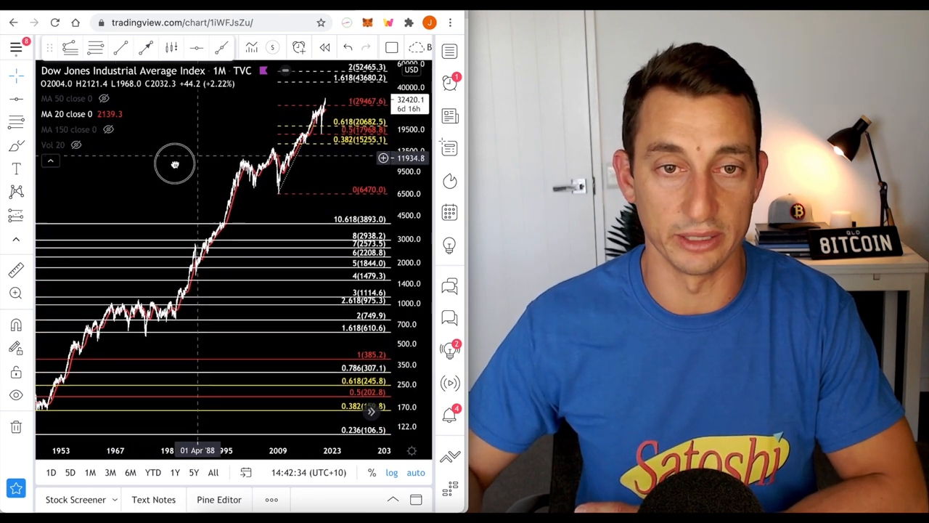
pyautogui.moveTo(174, 163); pyautogui.dragTo(317, 287)
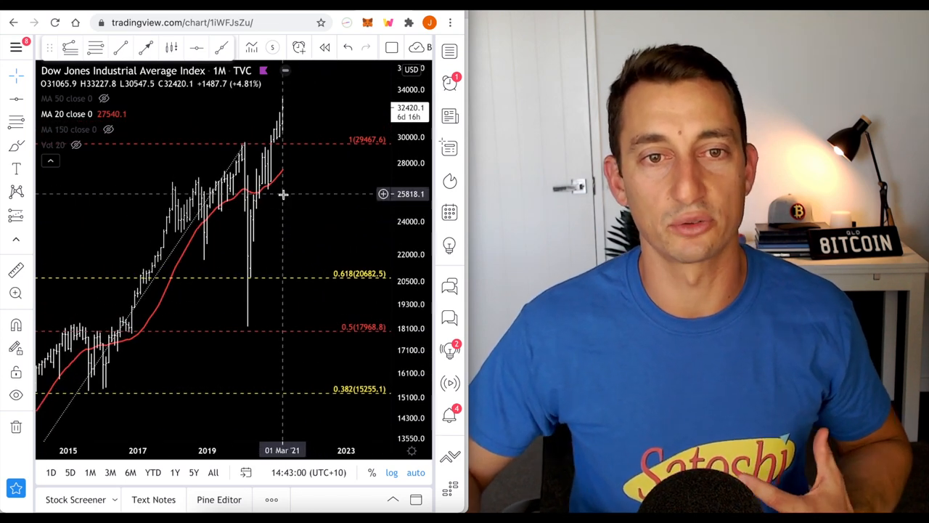
pyautogui.moveTo(307, 197)
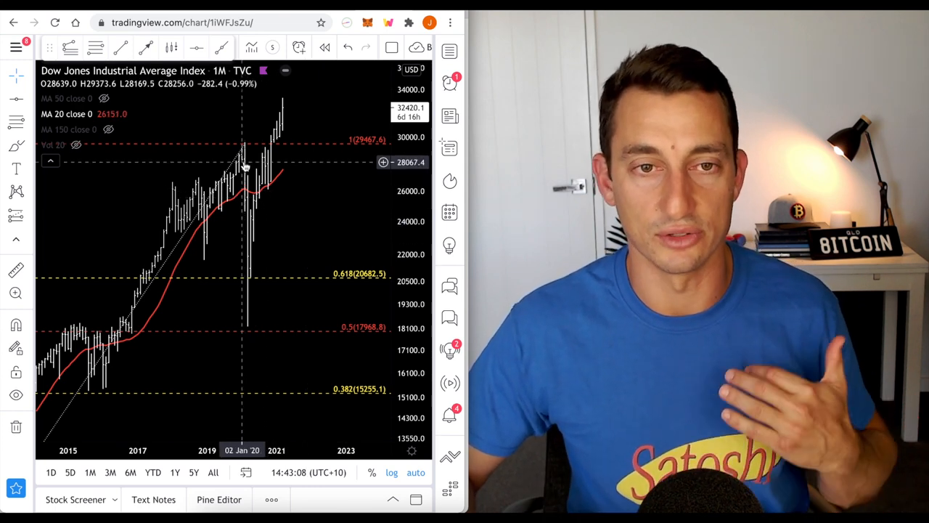
pyautogui.moveTo(275, 233)
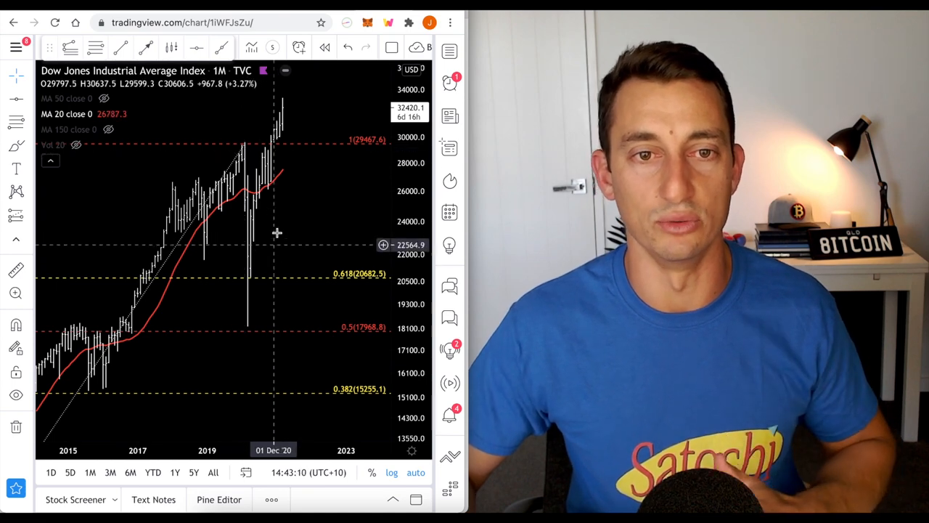